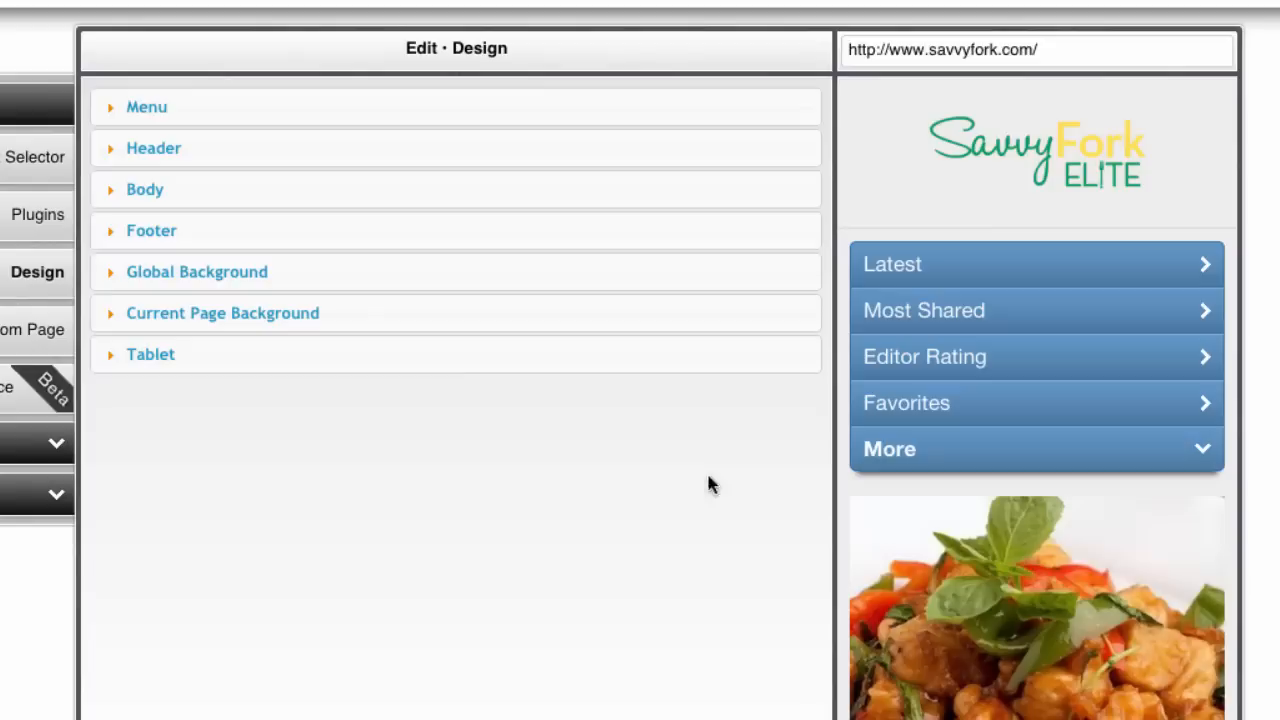
{"action": "mouse_move", "coordinate": [605, 107]}
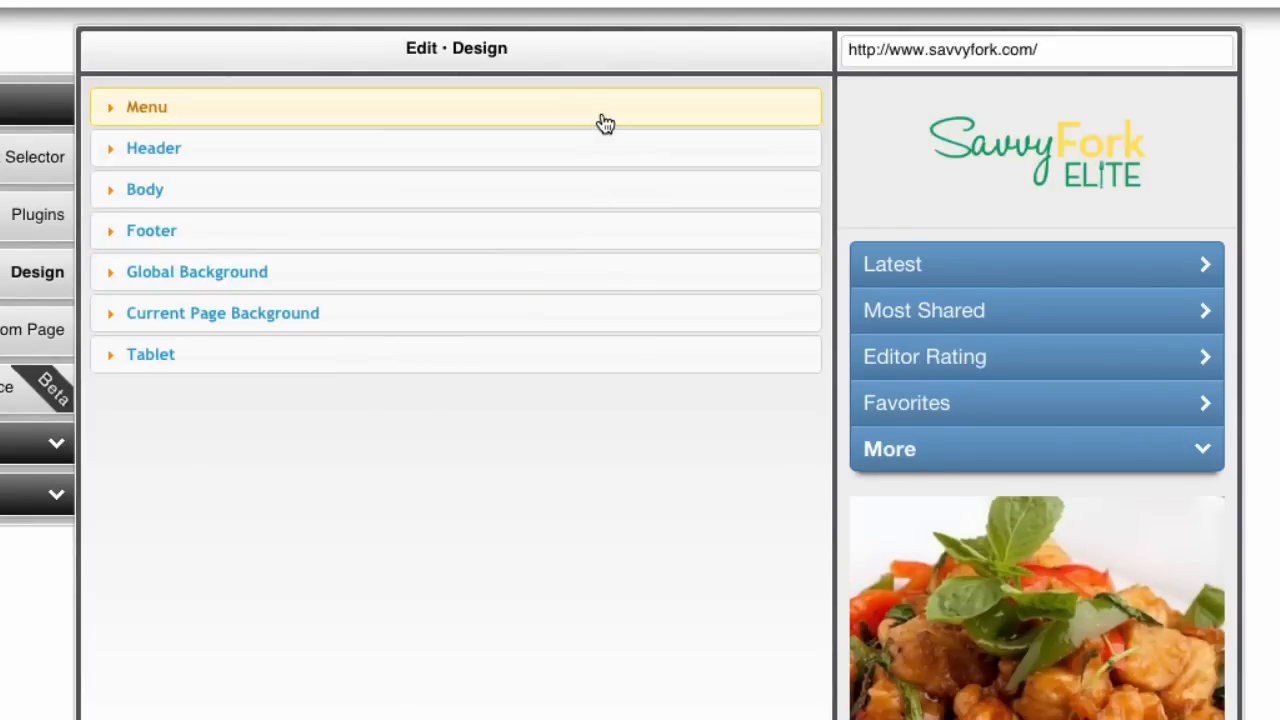
Preview bottom-tab and side-menu layouts, then keep the stacked list with Header Toggler None.
{"action": "left_click", "coordinate": [146, 107]}
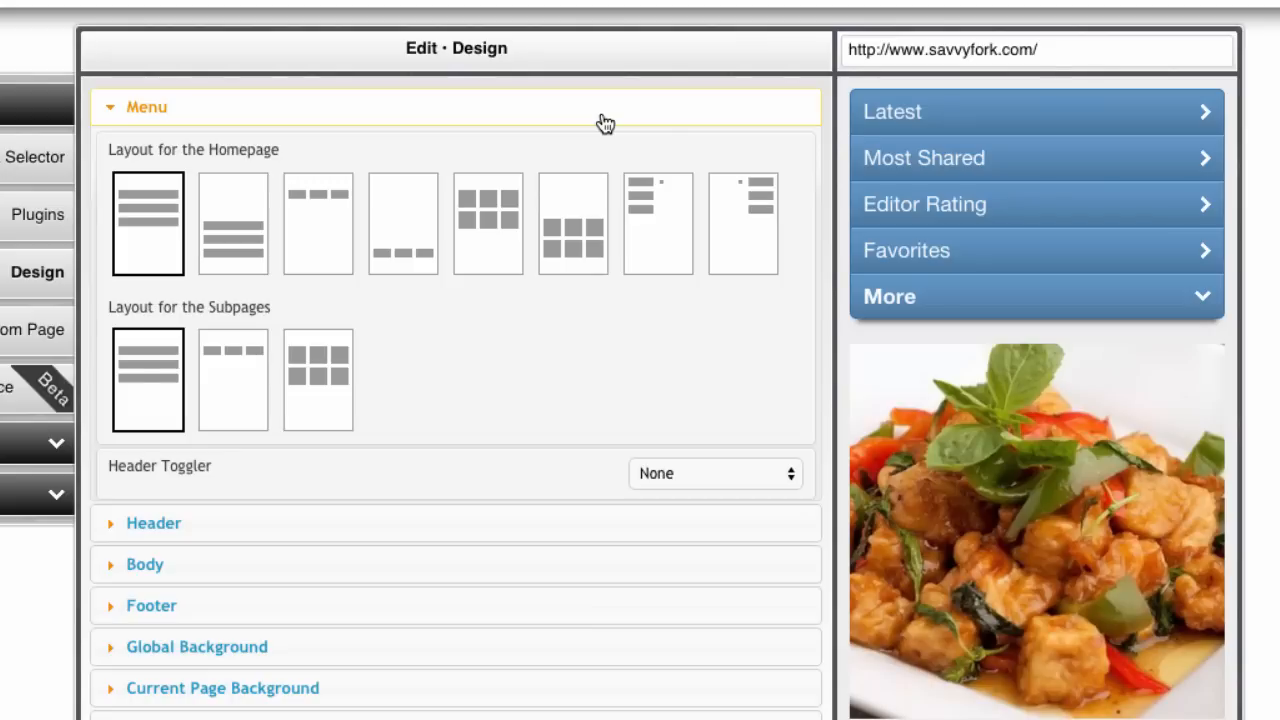
{"action": "mouse_move", "coordinate": [278, 168]}
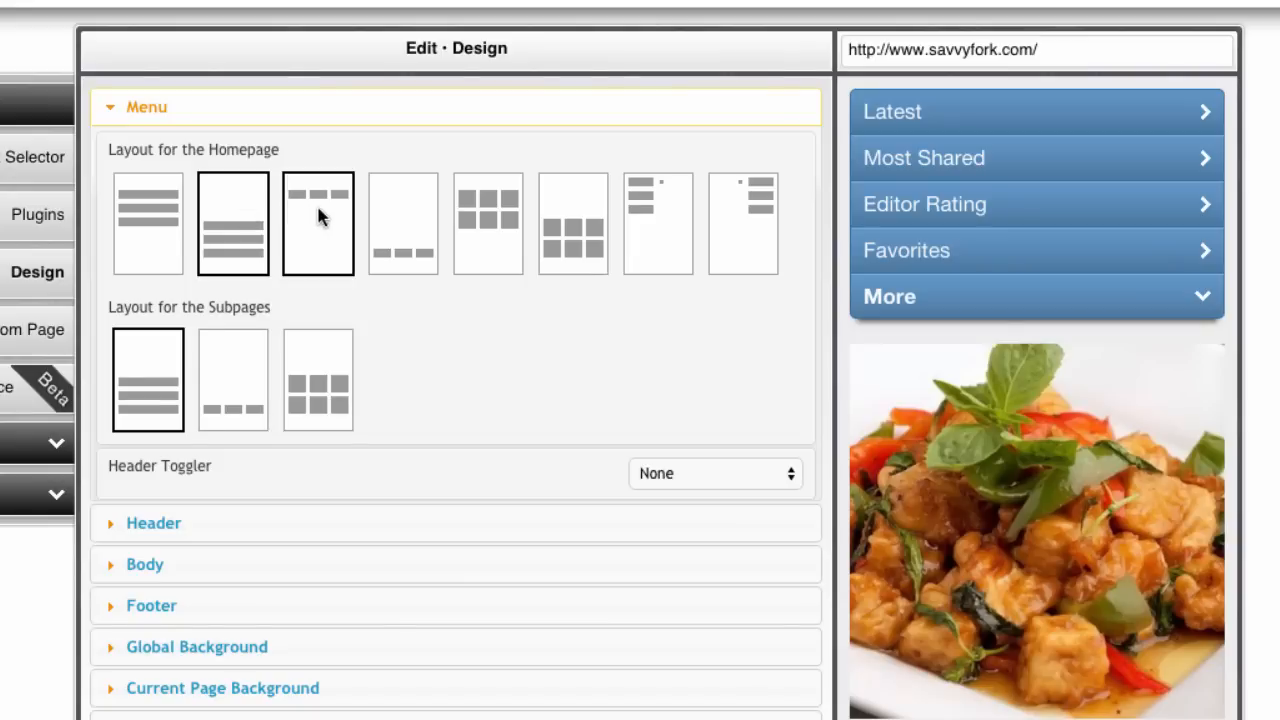
{"action": "left_click", "coordinate": [402, 222]}
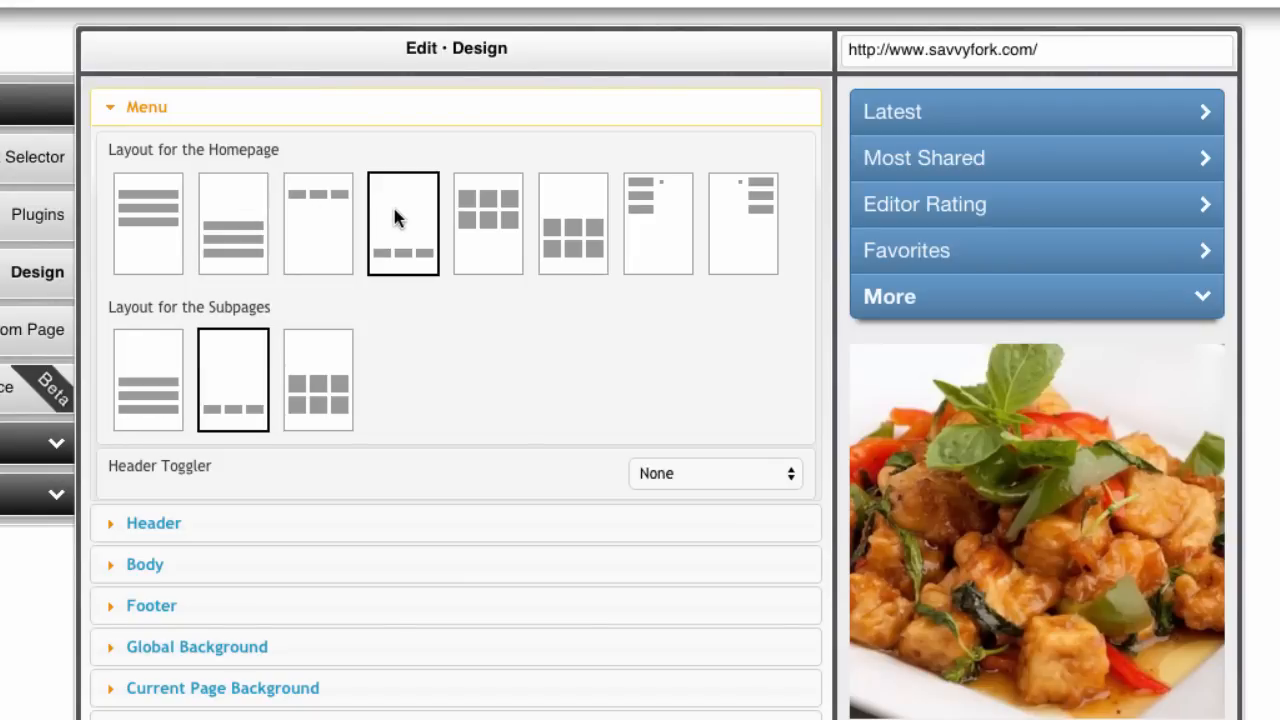
{"action": "left_click", "coordinate": [148, 223]}
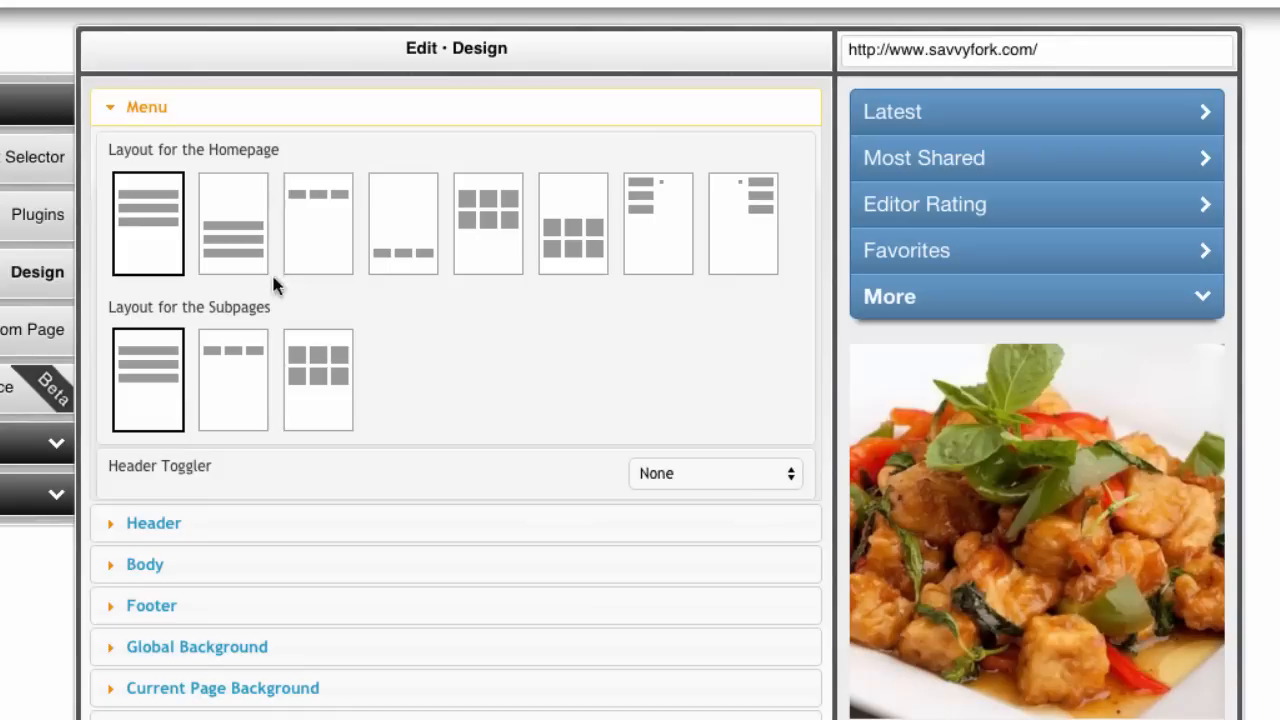
{"action": "left_click", "coordinate": [402, 222]}
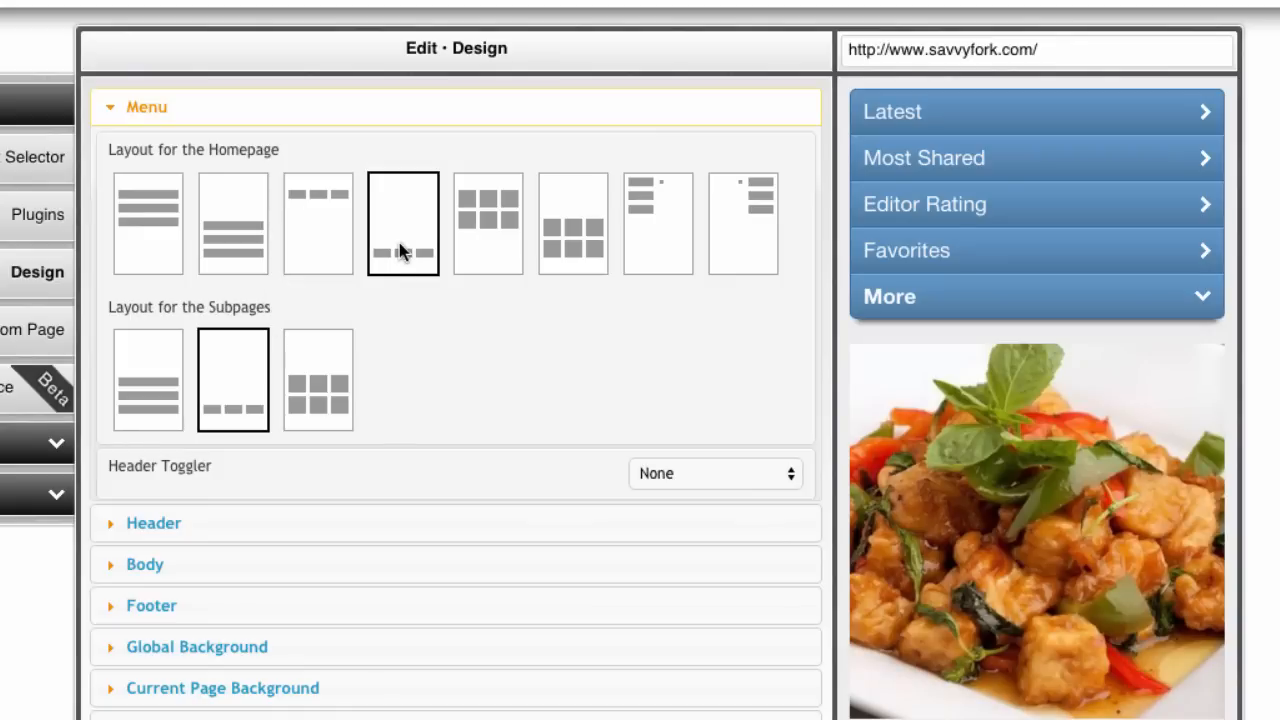
{"action": "left_click", "coordinate": [658, 222]}
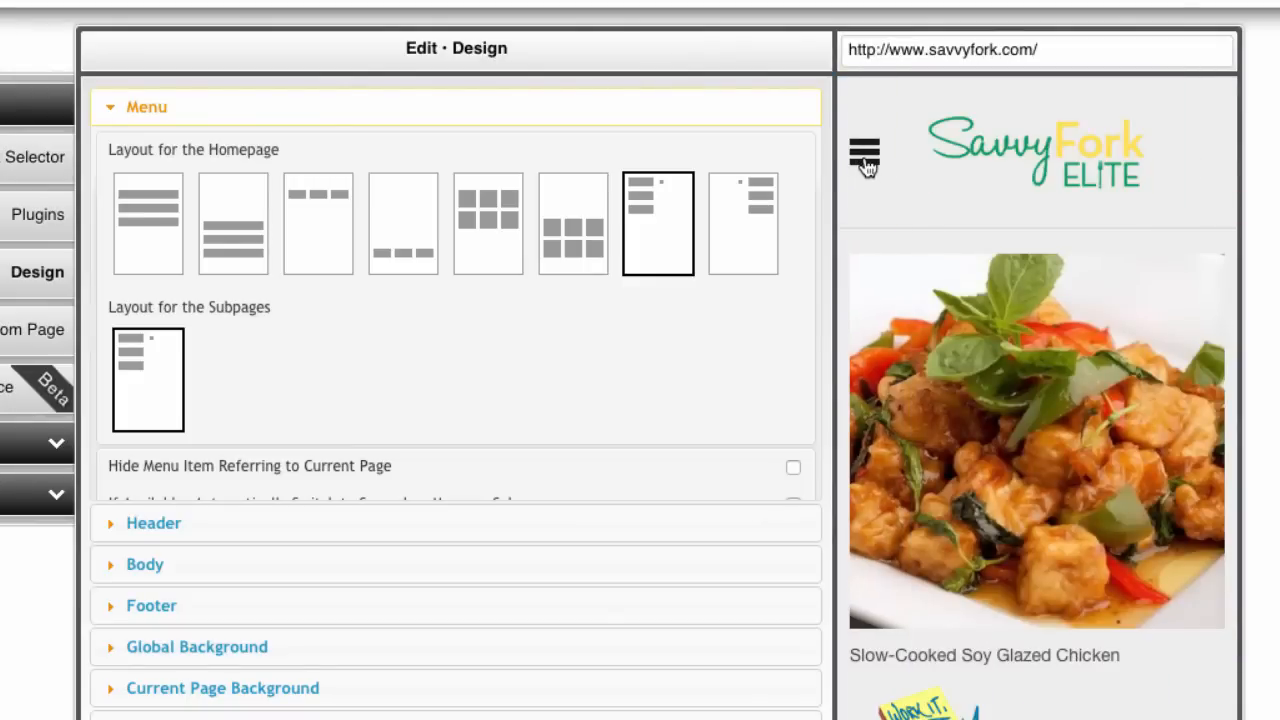
{"action": "left_click", "coordinate": [862, 152]}
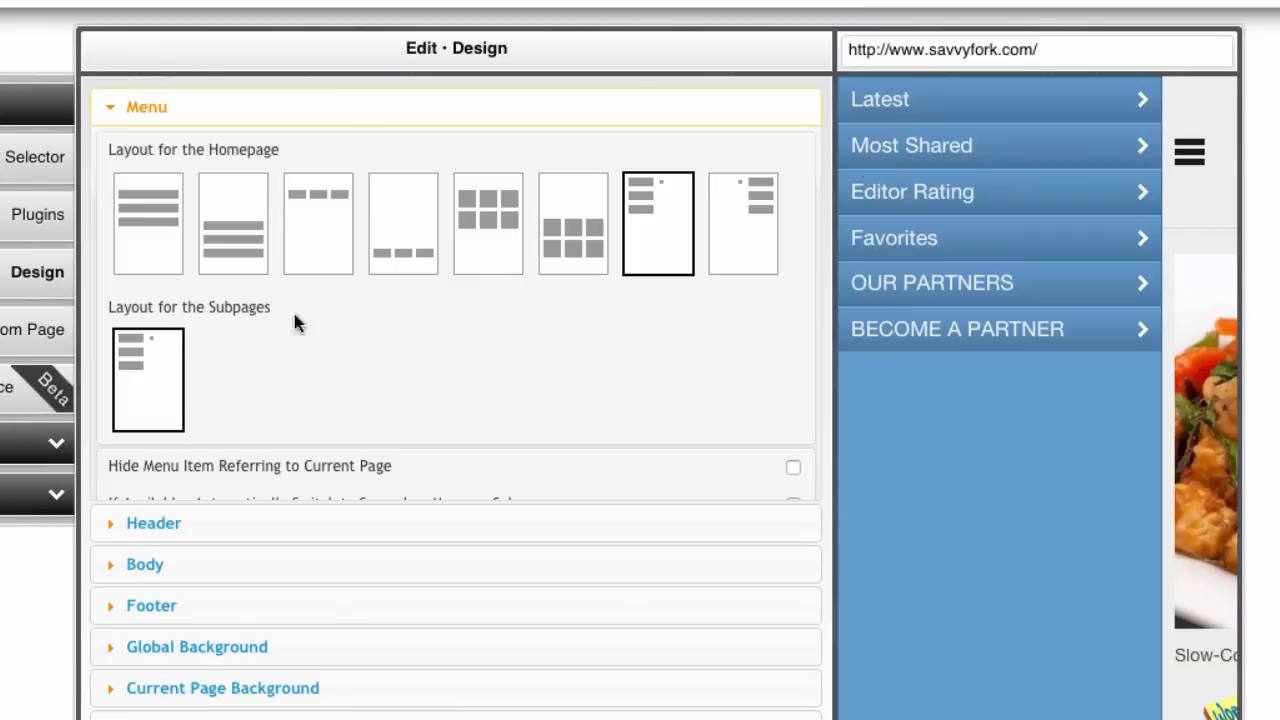
{"action": "left_click", "coordinate": [147, 222]}
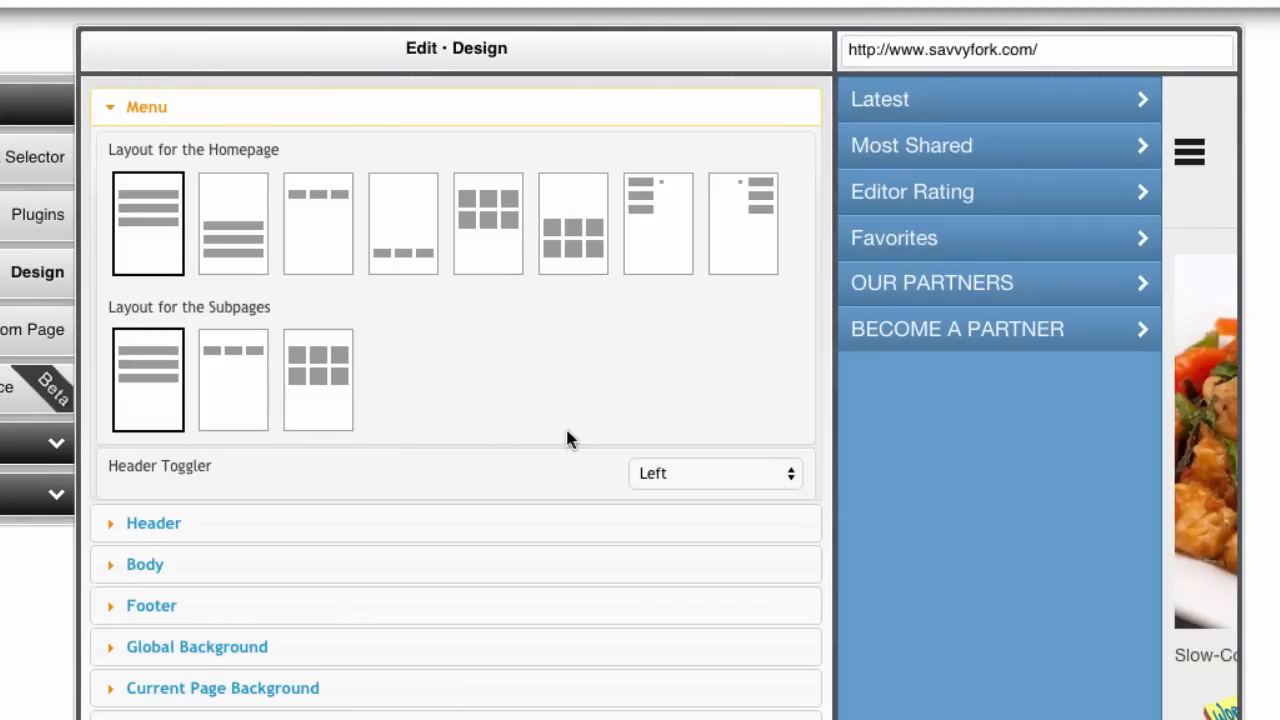
{"action": "left_click", "coordinate": [715, 473]}
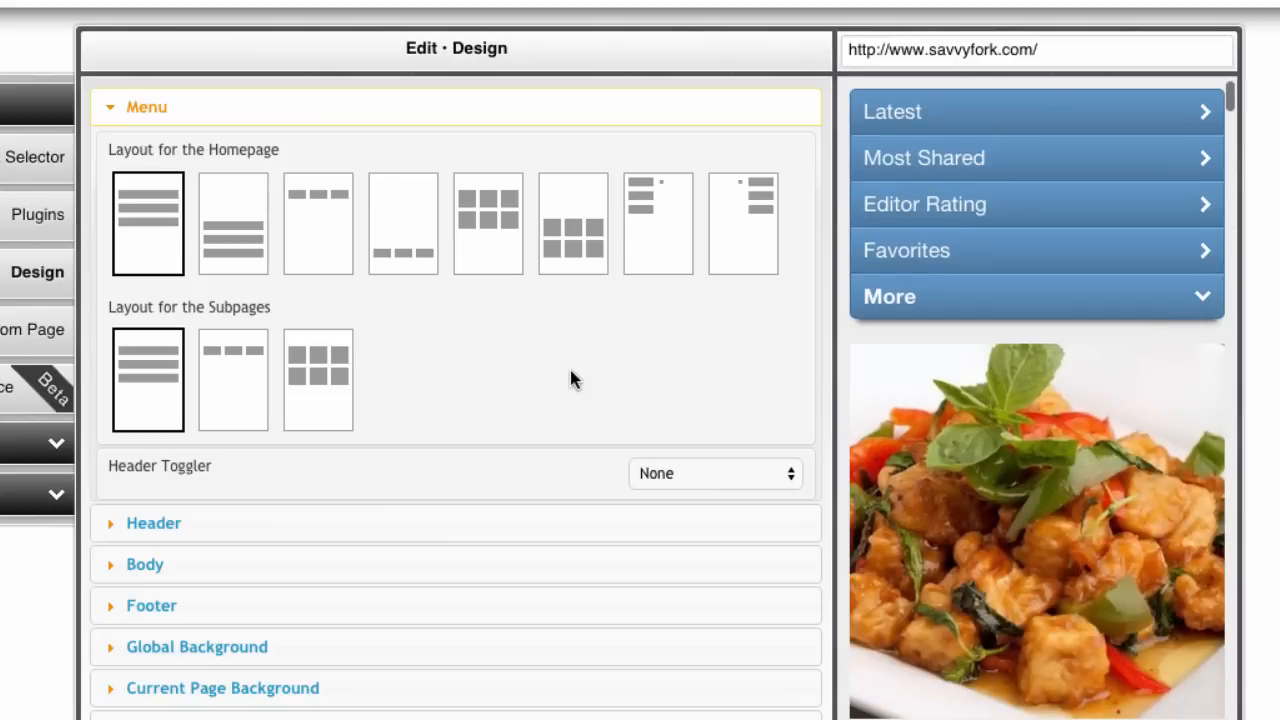
Expand the More item in the preview and open its Design Menu settings.
{"action": "scroll", "scroll_direction": "down", "scroll_amount": 3}
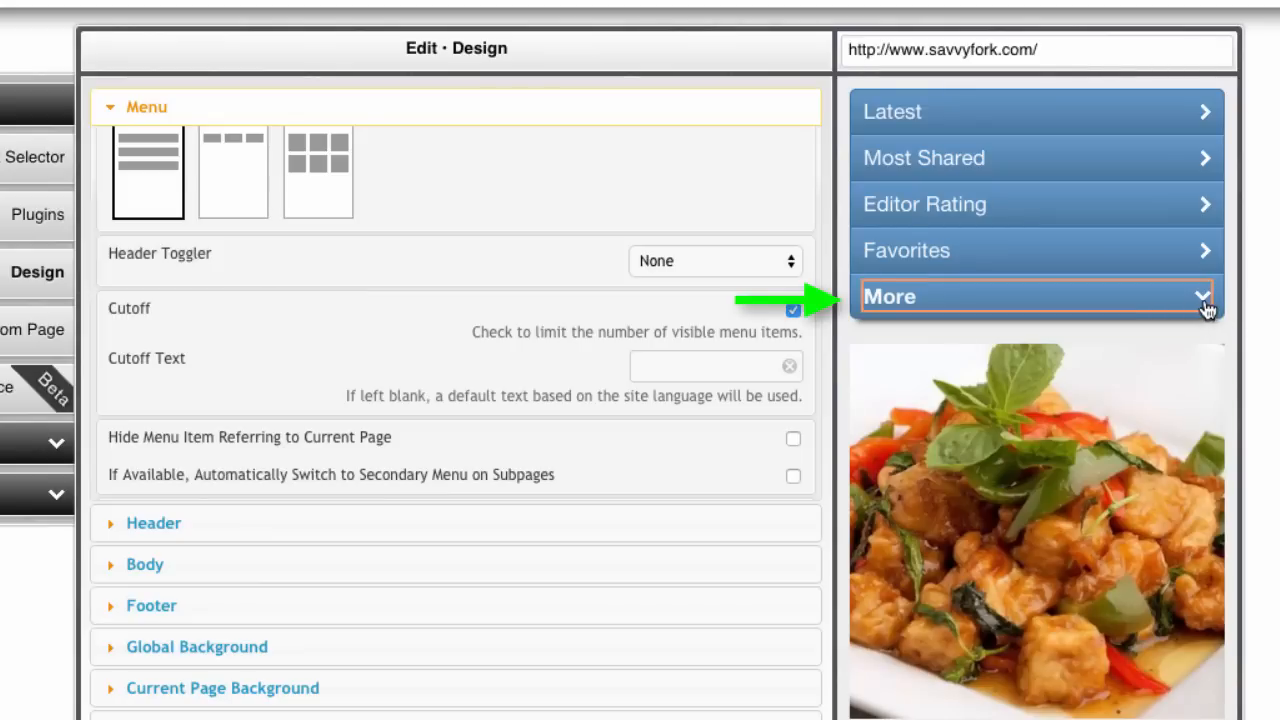
{"action": "left_click", "coordinate": [1035, 296]}
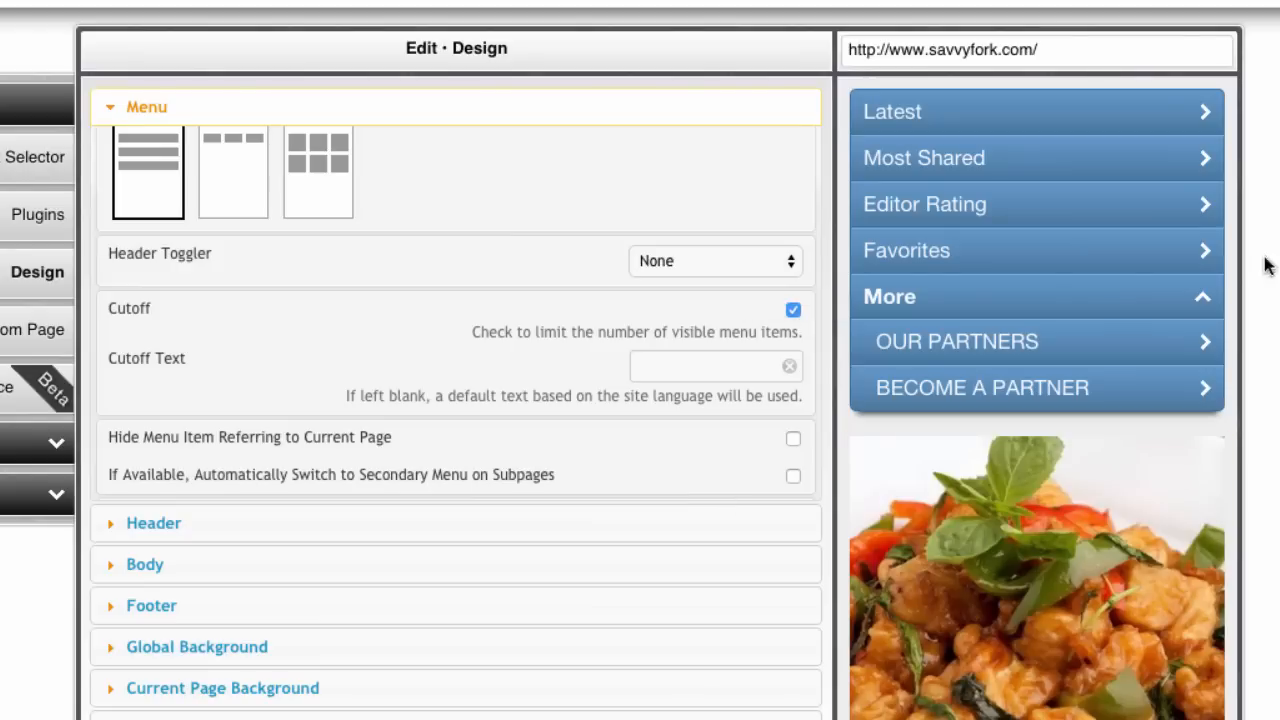
{"action": "left_click", "coordinate": [889, 296]}
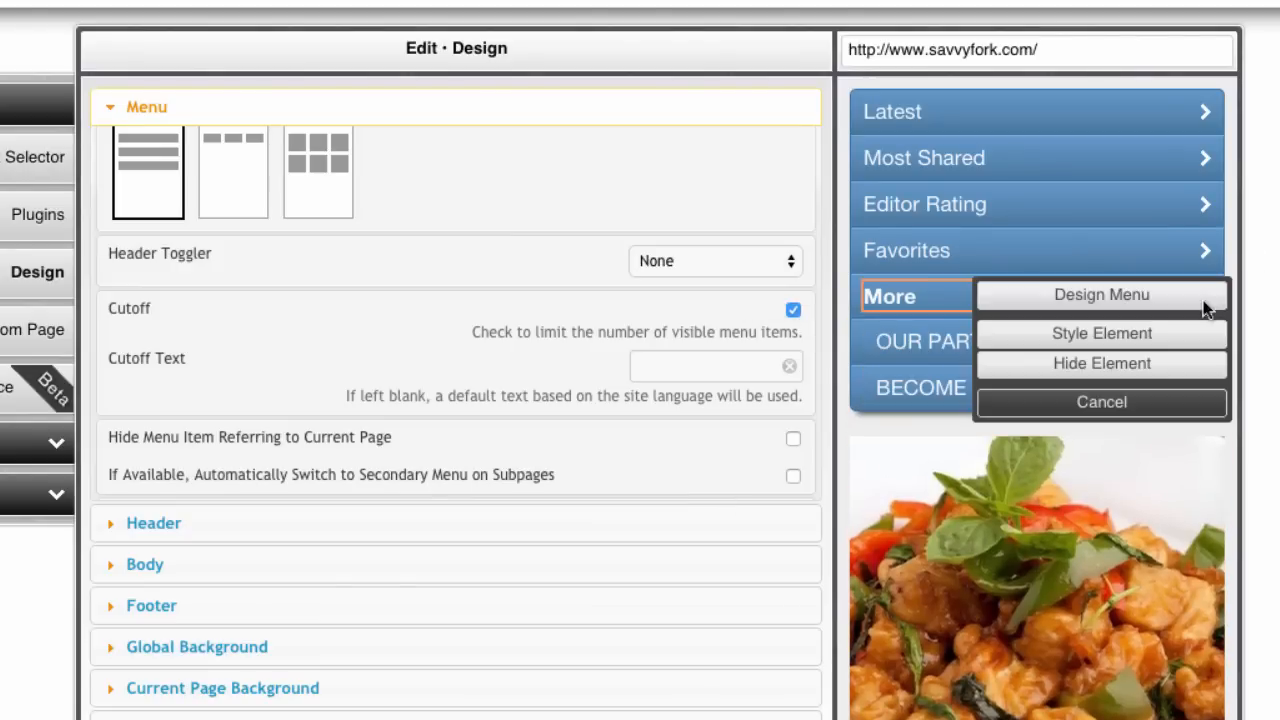
{"action": "left_click", "coordinate": [1101, 294]}
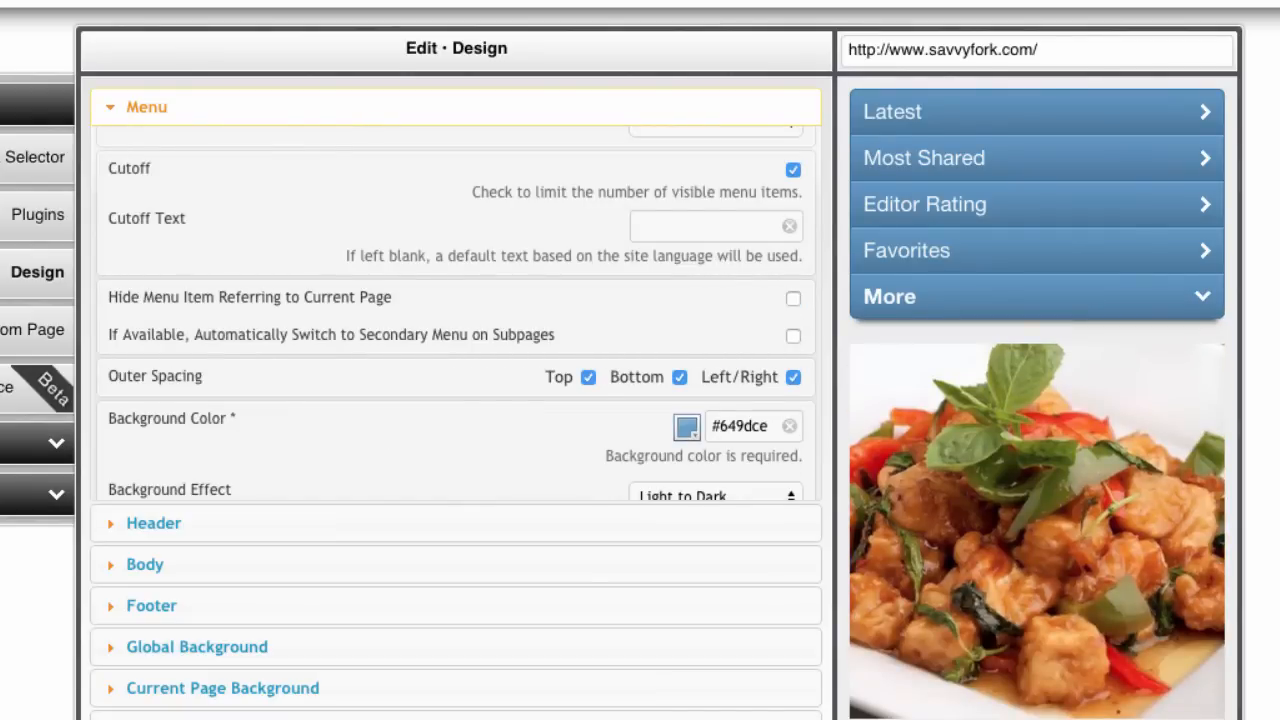
Turn off the menu's outer spacing, background effect and rounded borders.
{"action": "double_click", "coordinate": [155, 376]}
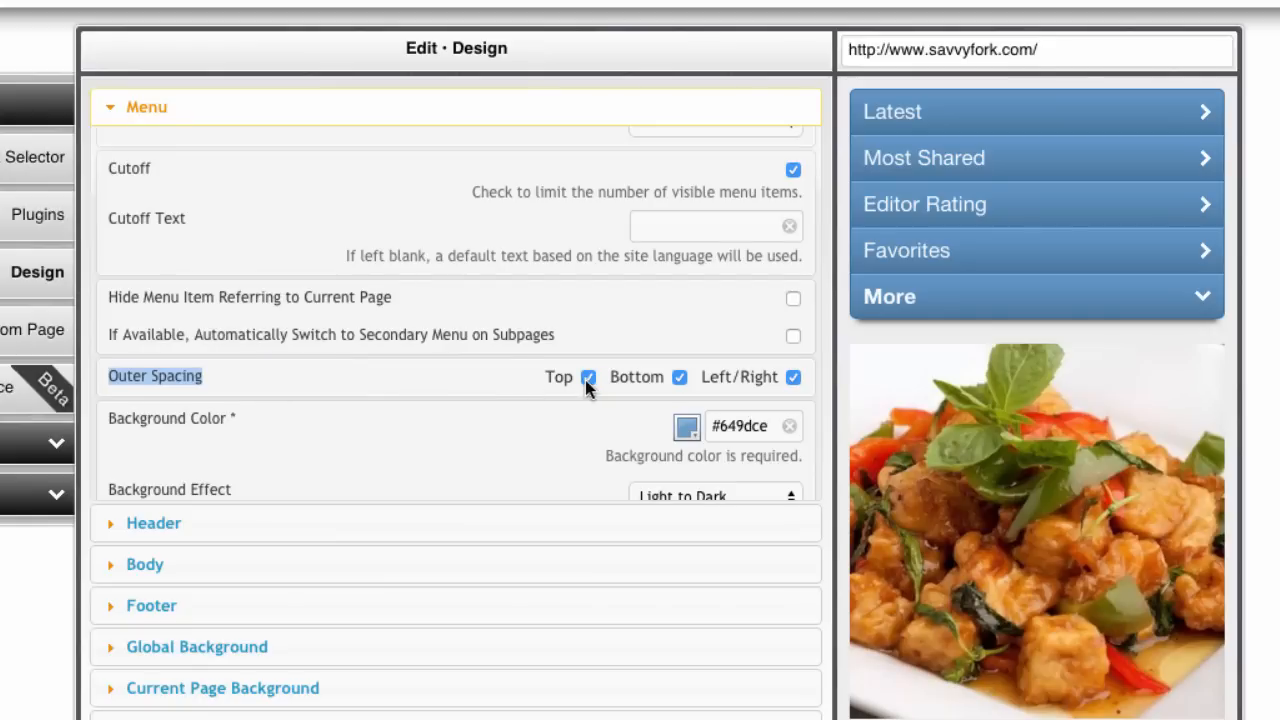
{"action": "left_click", "coordinate": [588, 377]}
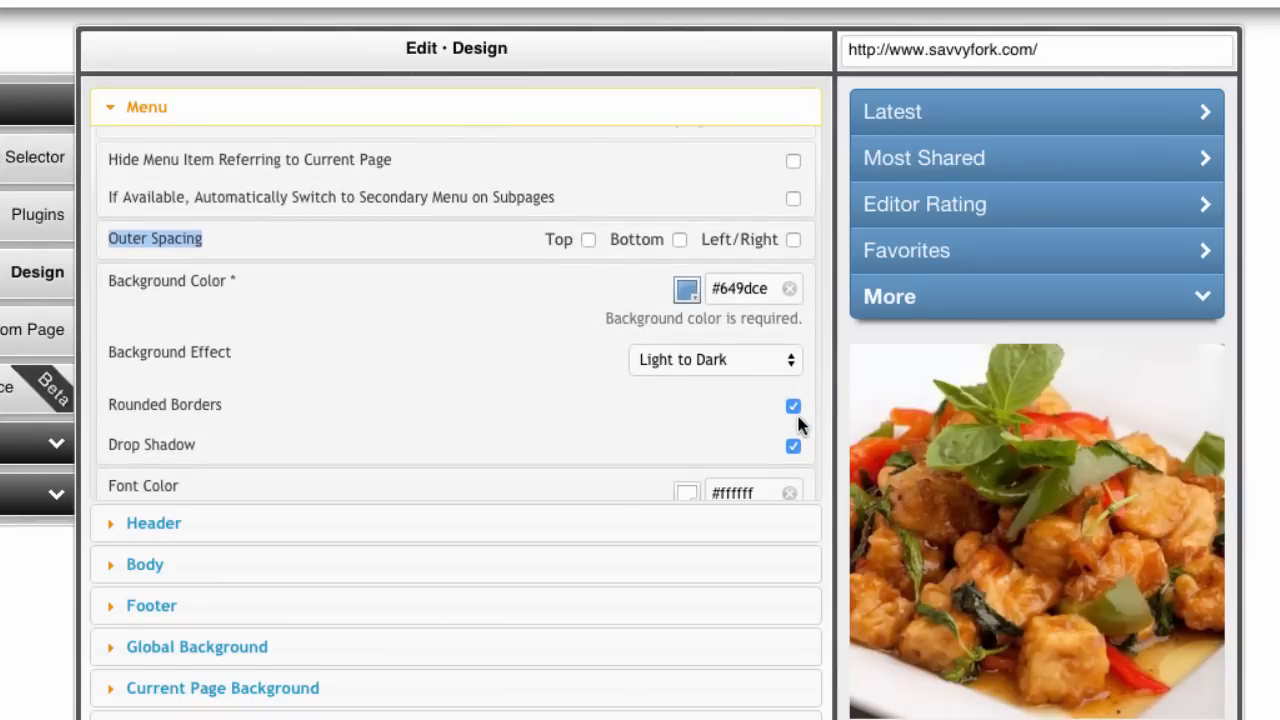
{"action": "left_click", "coordinate": [714, 359]}
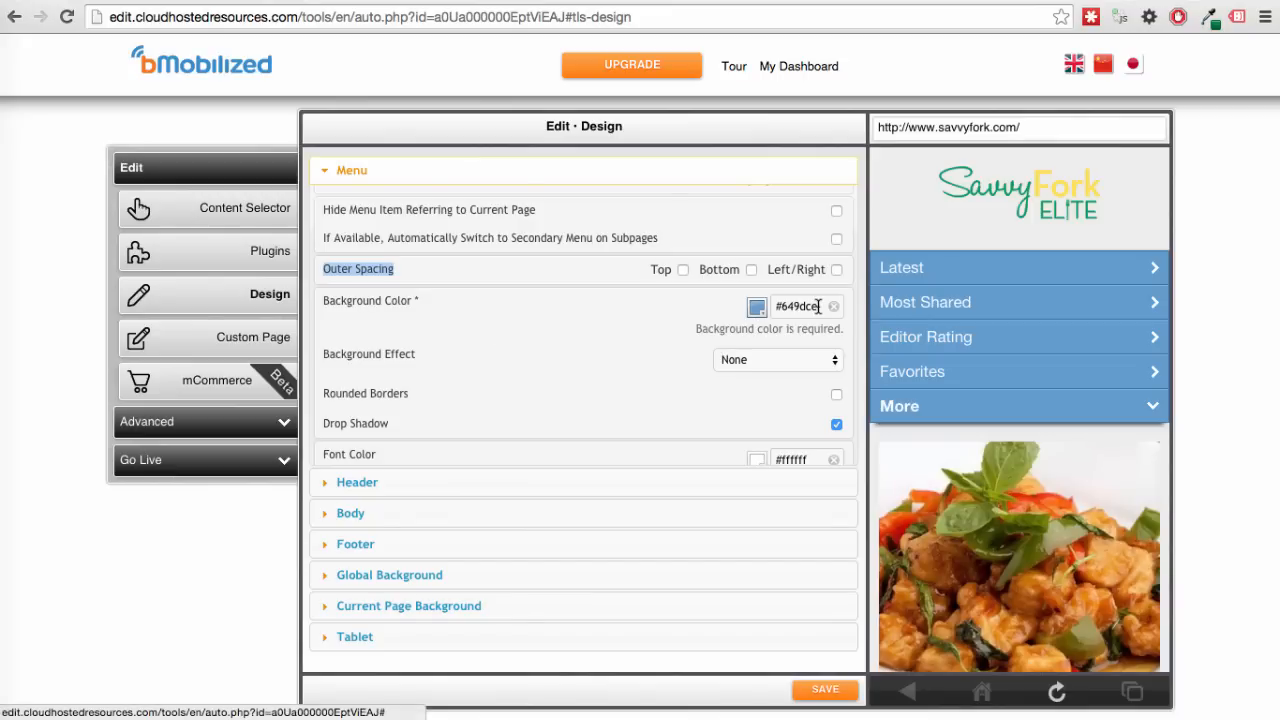
{"action": "left_click", "coordinate": [757, 306]}
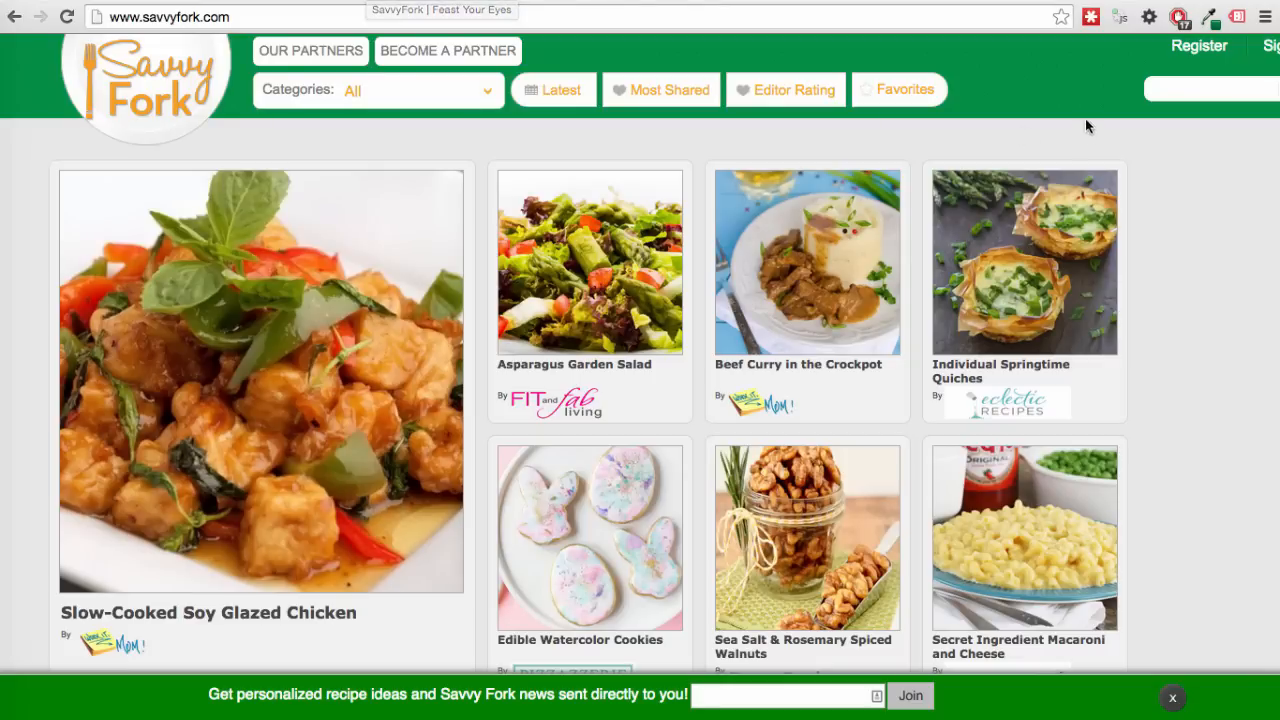
{"action": "mouse_move", "coordinate": [1053, 91]}
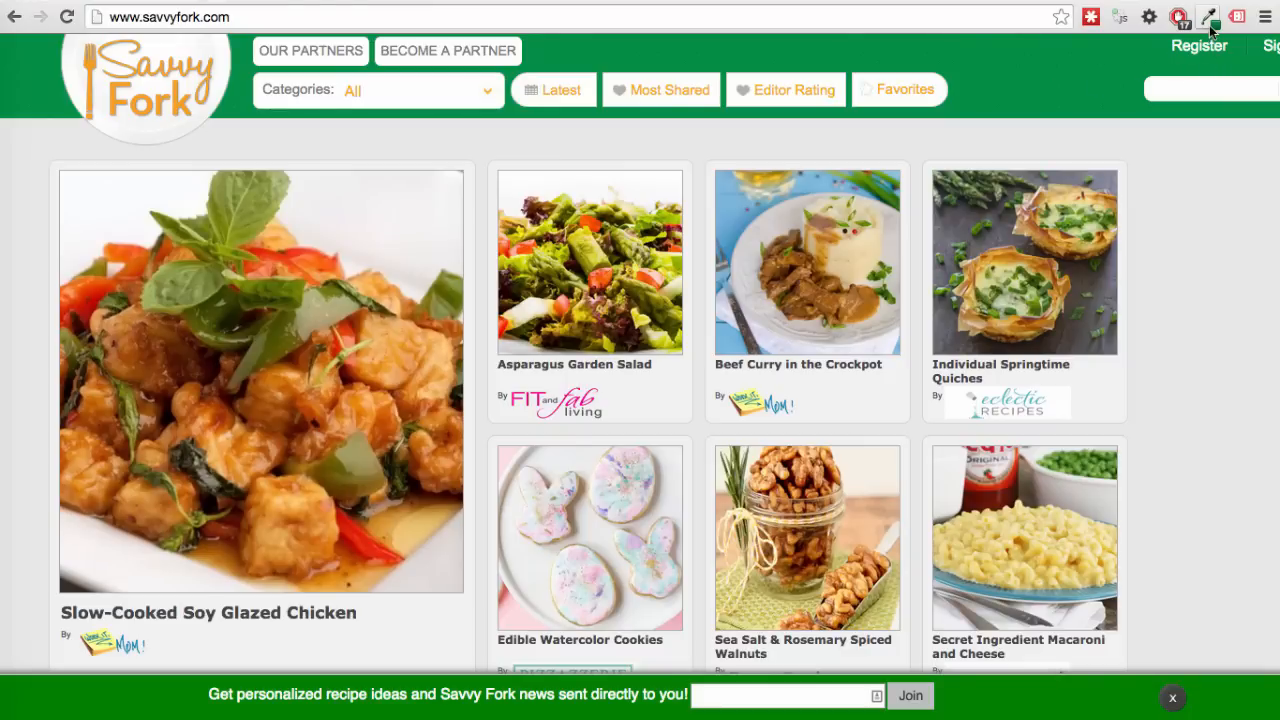
{"action": "mouse_move", "coordinate": [1207, 16]}
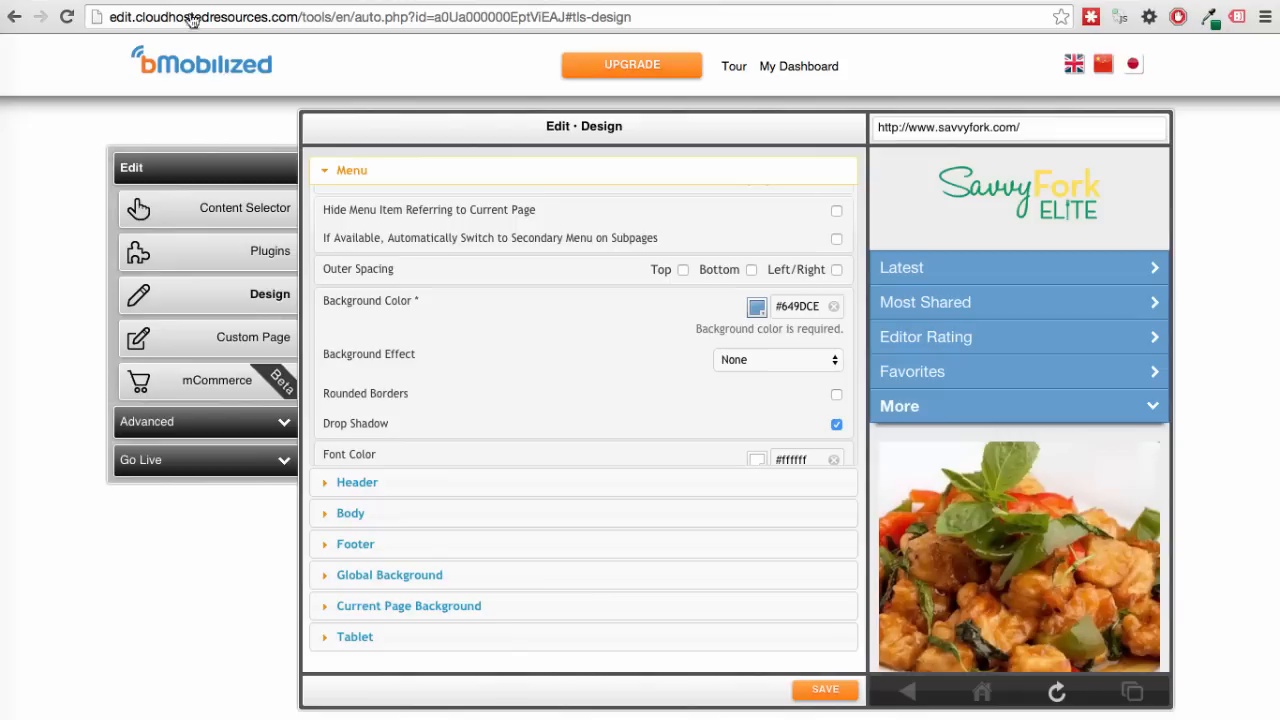
Set the menu background colour to #008e43 and apply it.
{"action": "left_click", "coordinate": [757, 307]}
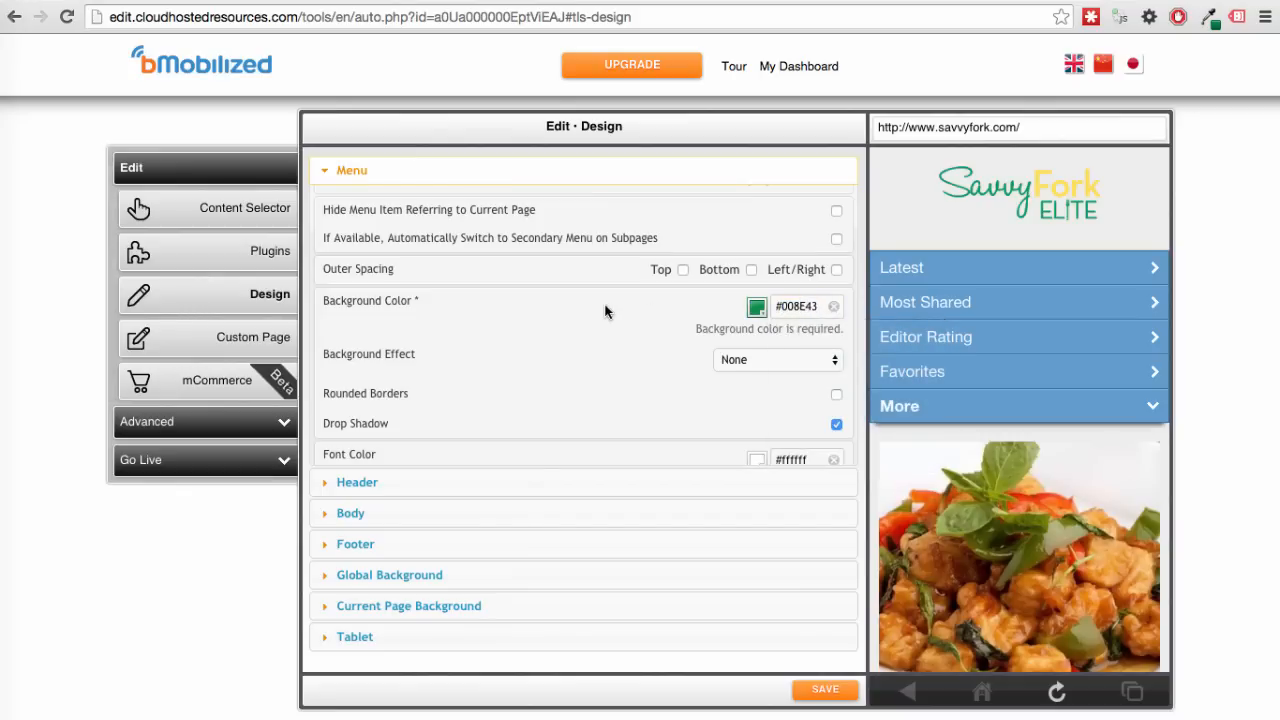
{"action": "left_click", "coordinate": [825, 689]}
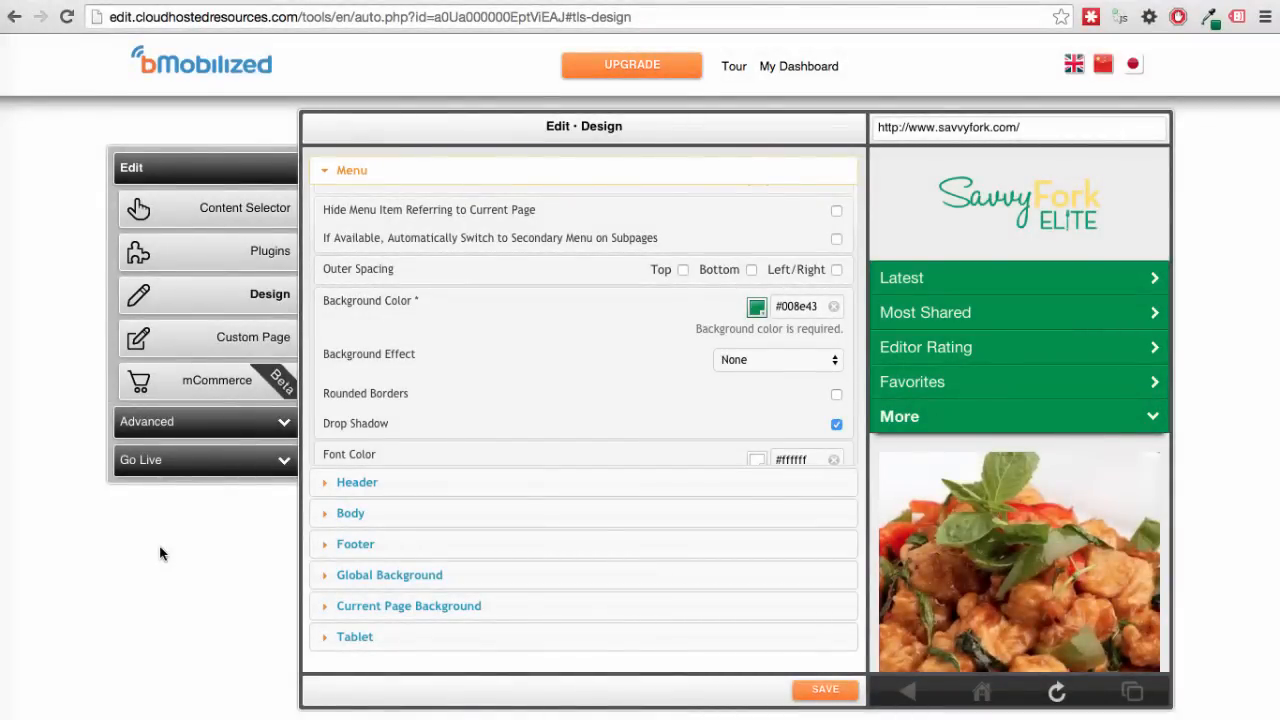
{"action": "mouse_move", "coordinate": [146, 559]}
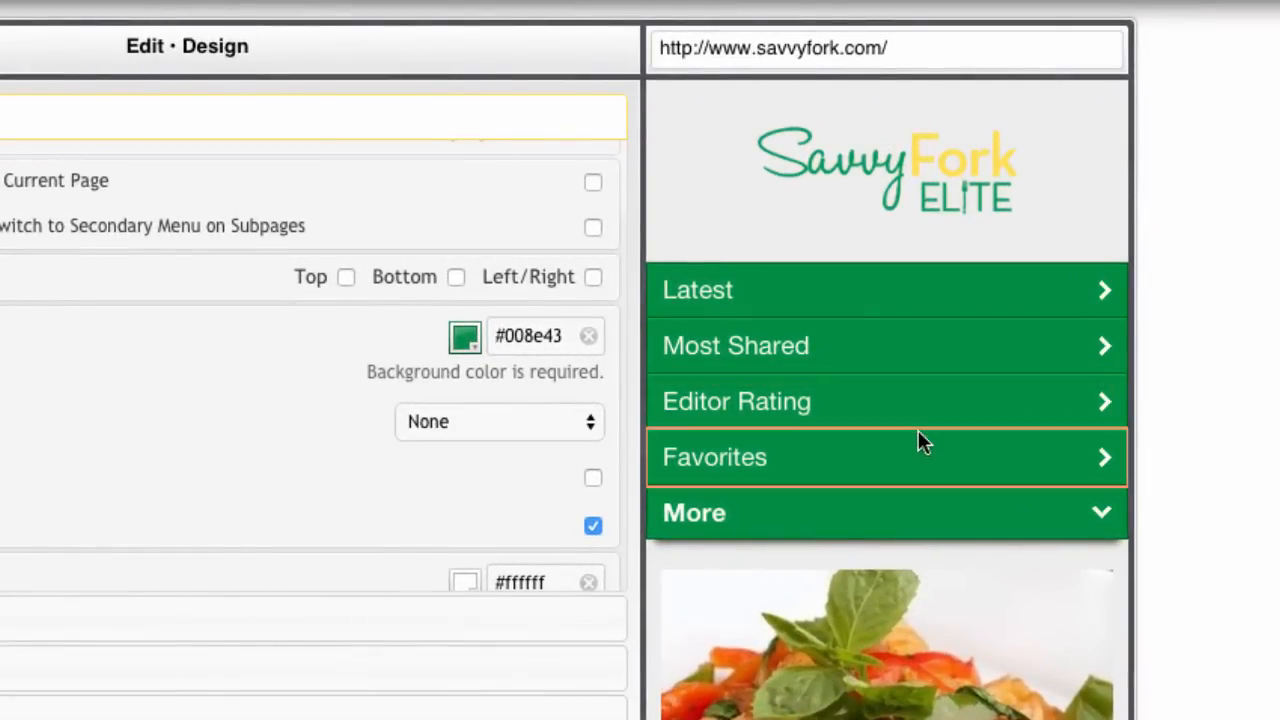
{"action": "mouse_move", "coordinate": [920, 410]}
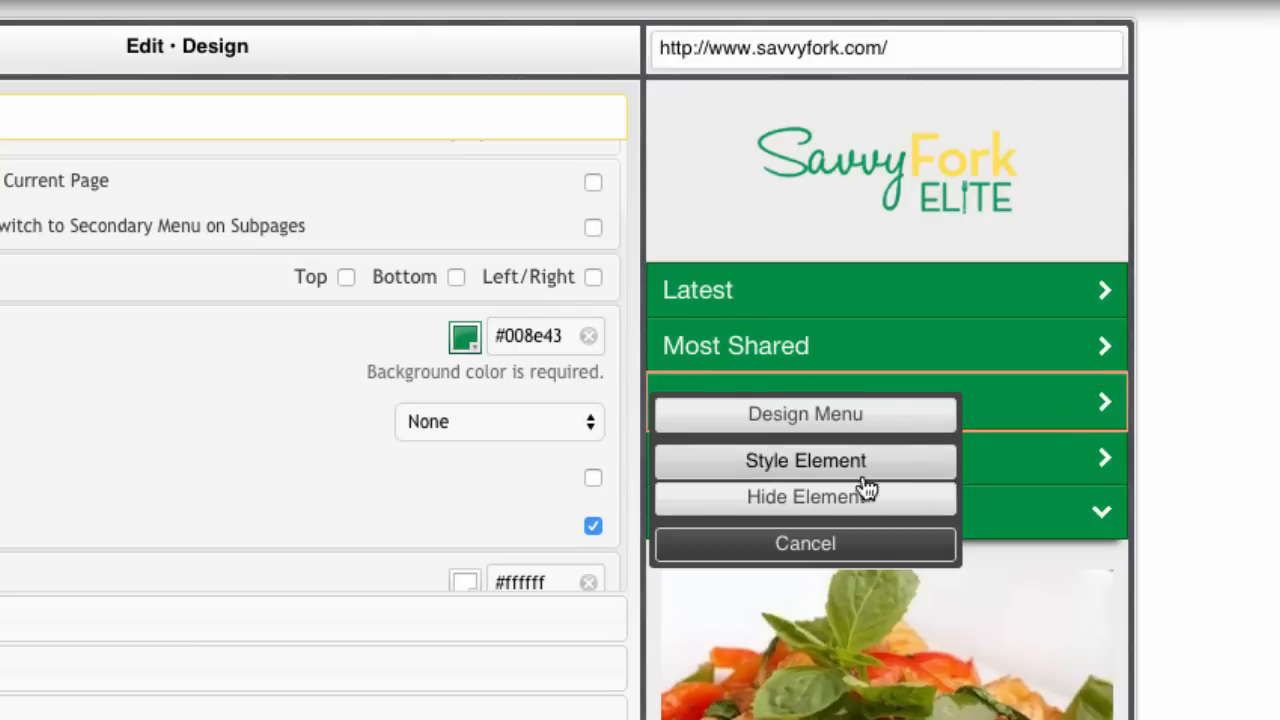
{"action": "left_click", "coordinate": [805, 460]}
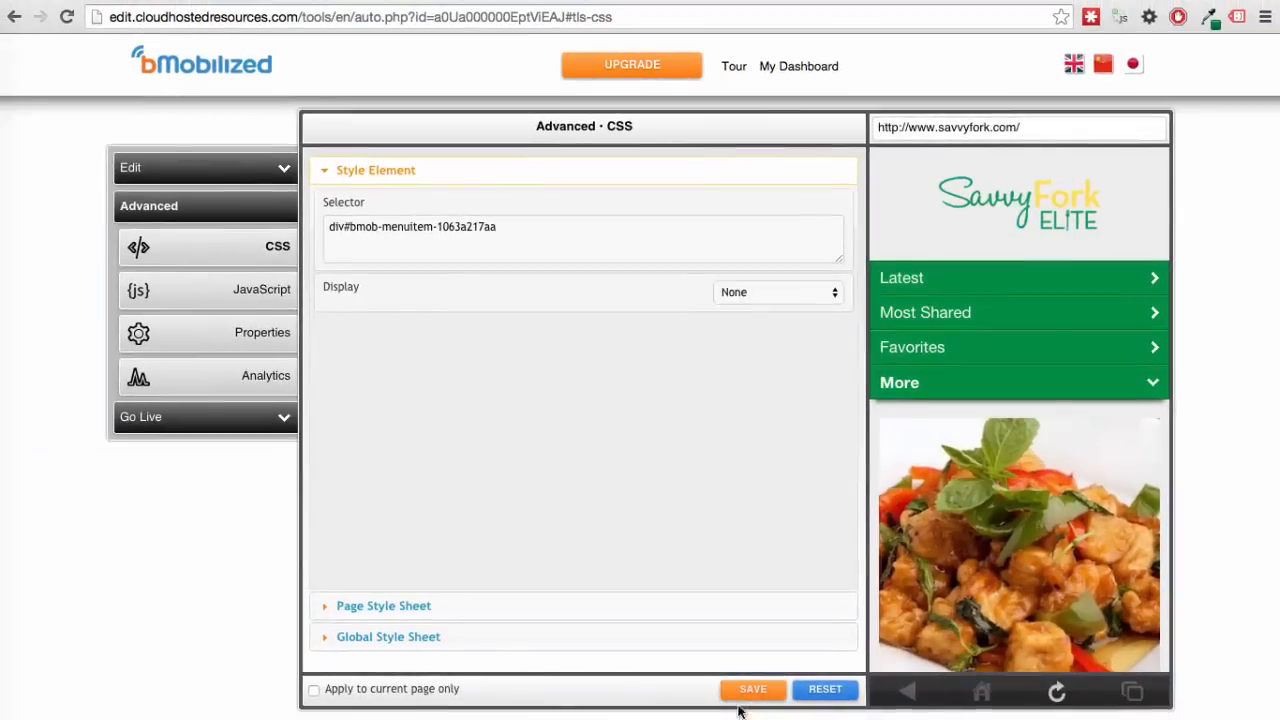
{"action": "triple_click", "coordinate": [412, 226]}
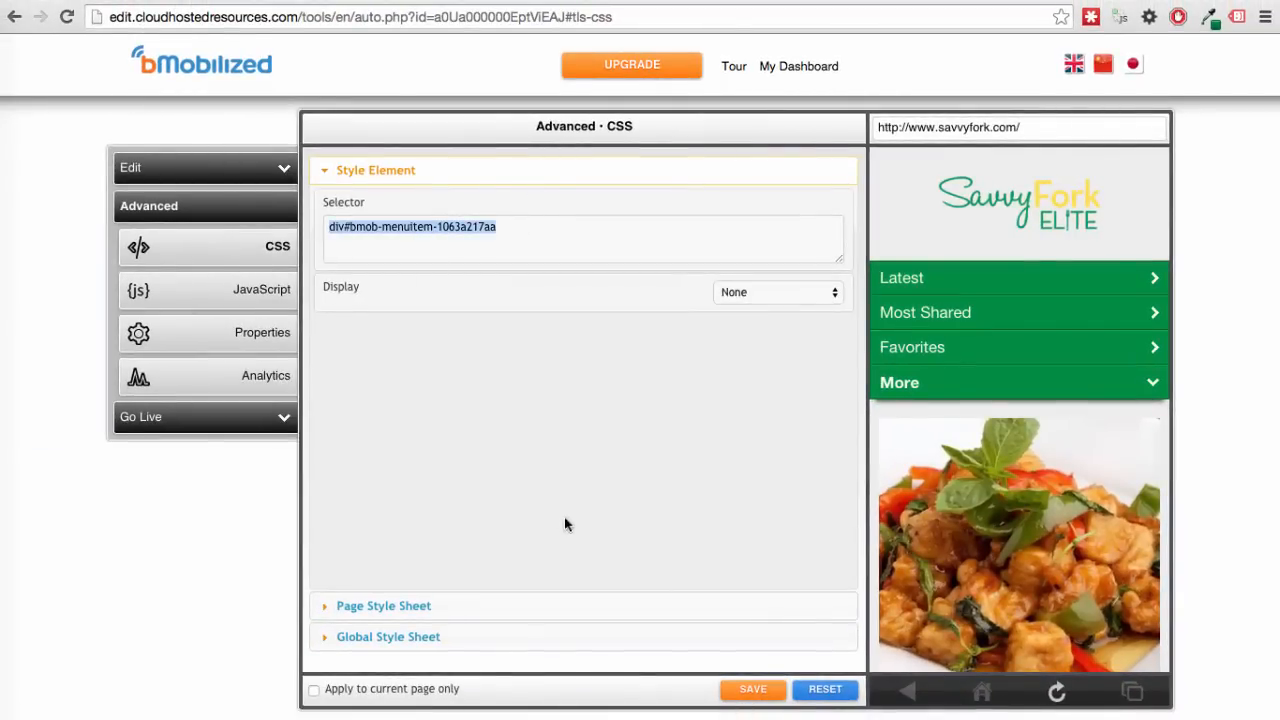
{"action": "left_click", "coordinate": [752, 689]}
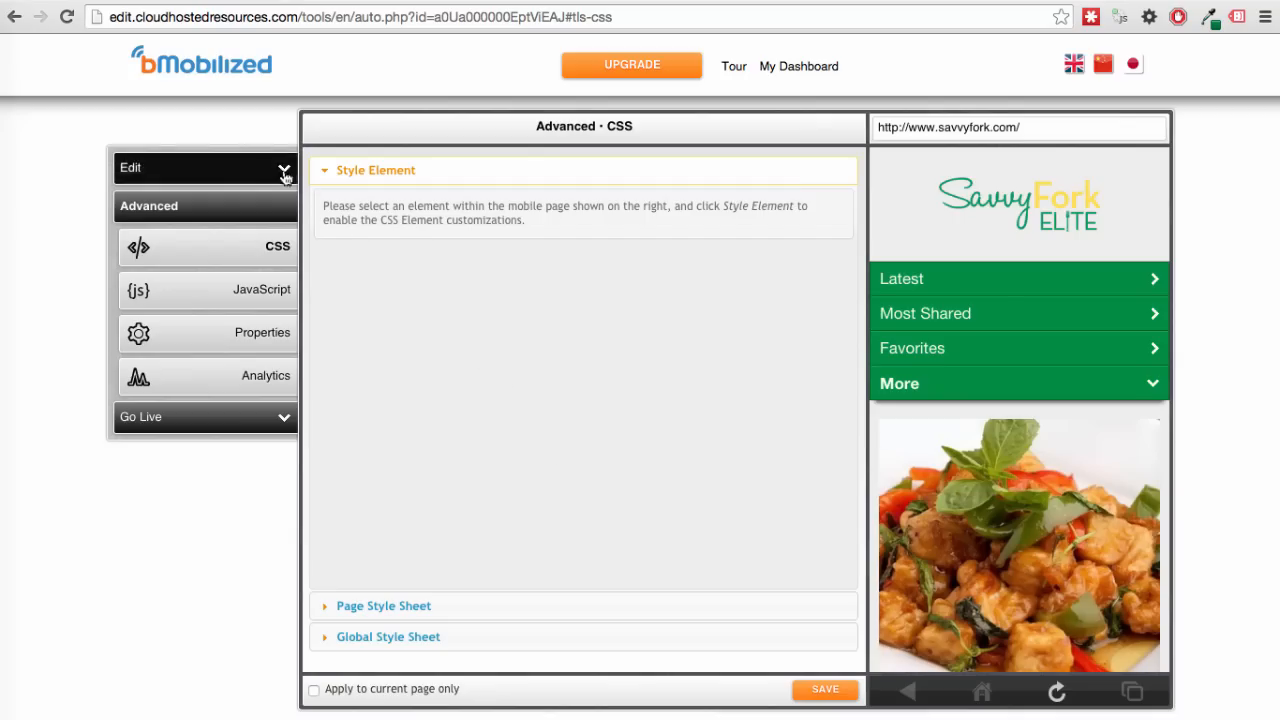
{"action": "left_click", "coordinate": [130, 167]}
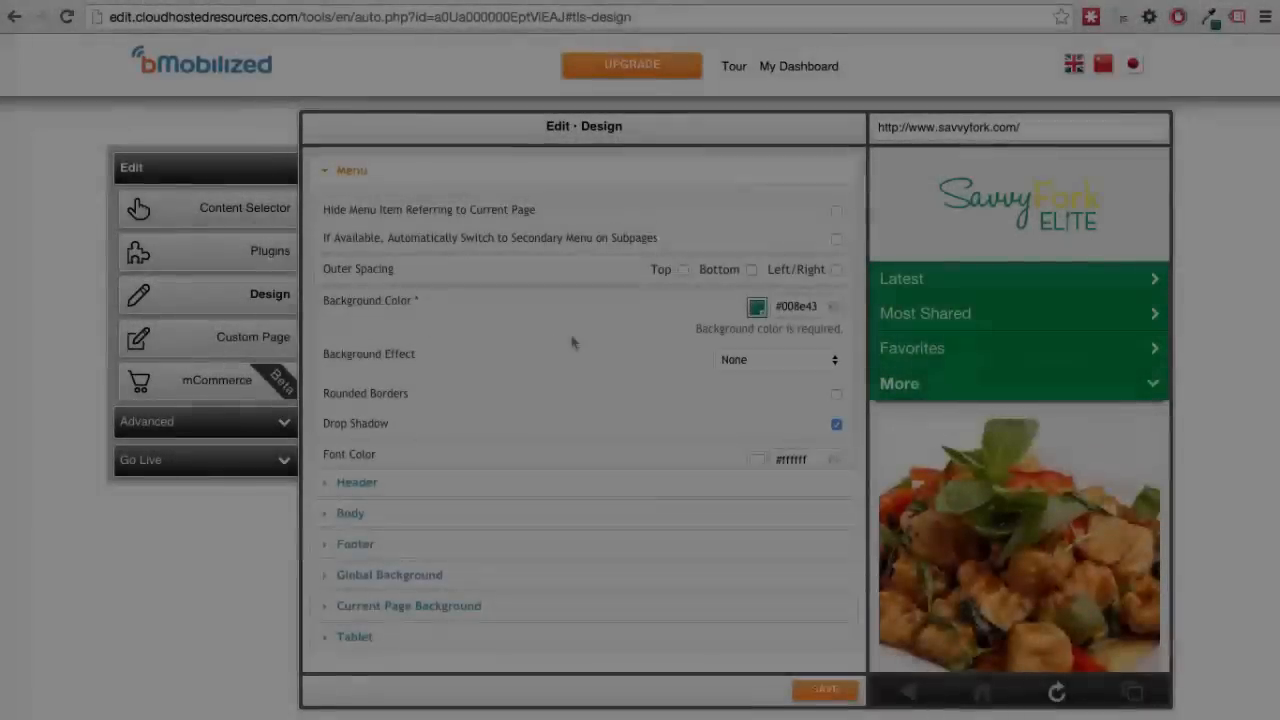
Scroll down the Design panel toward the content selector options.
{"action": "scroll", "scroll_direction": "down", "scroll_amount": 3}
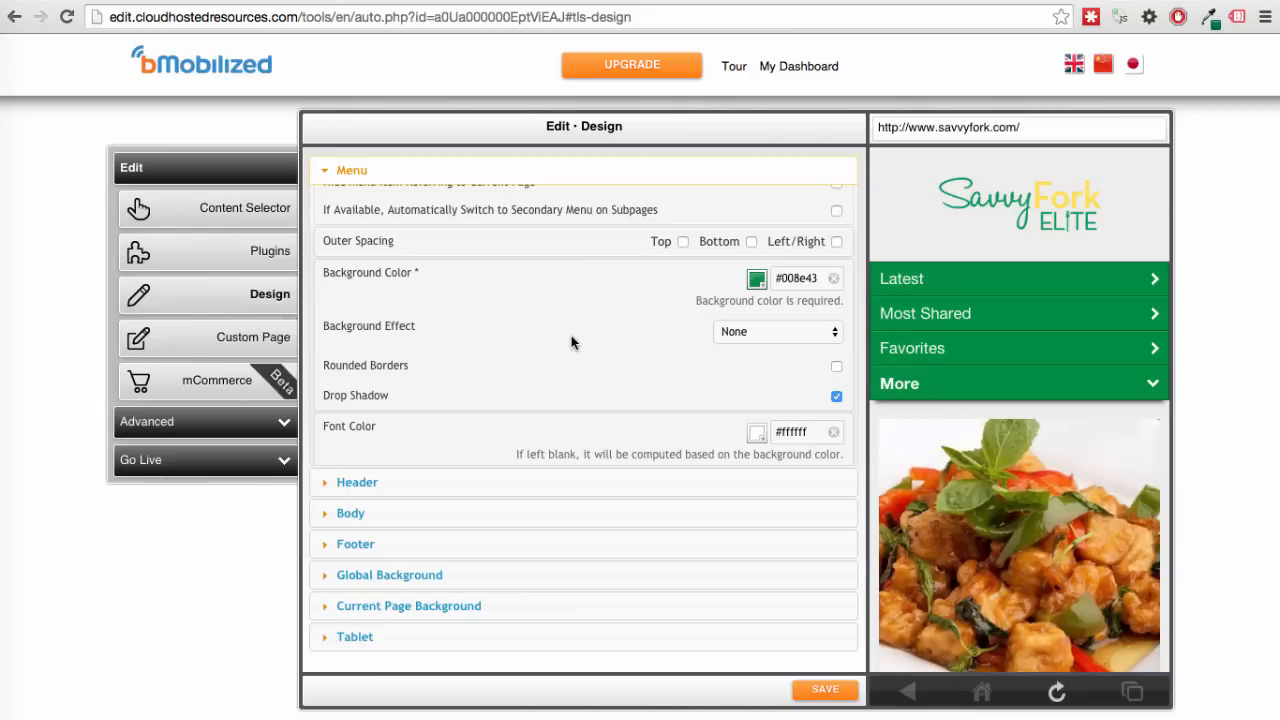
{"action": "mouse_move", "coordinate": [180, 210]}
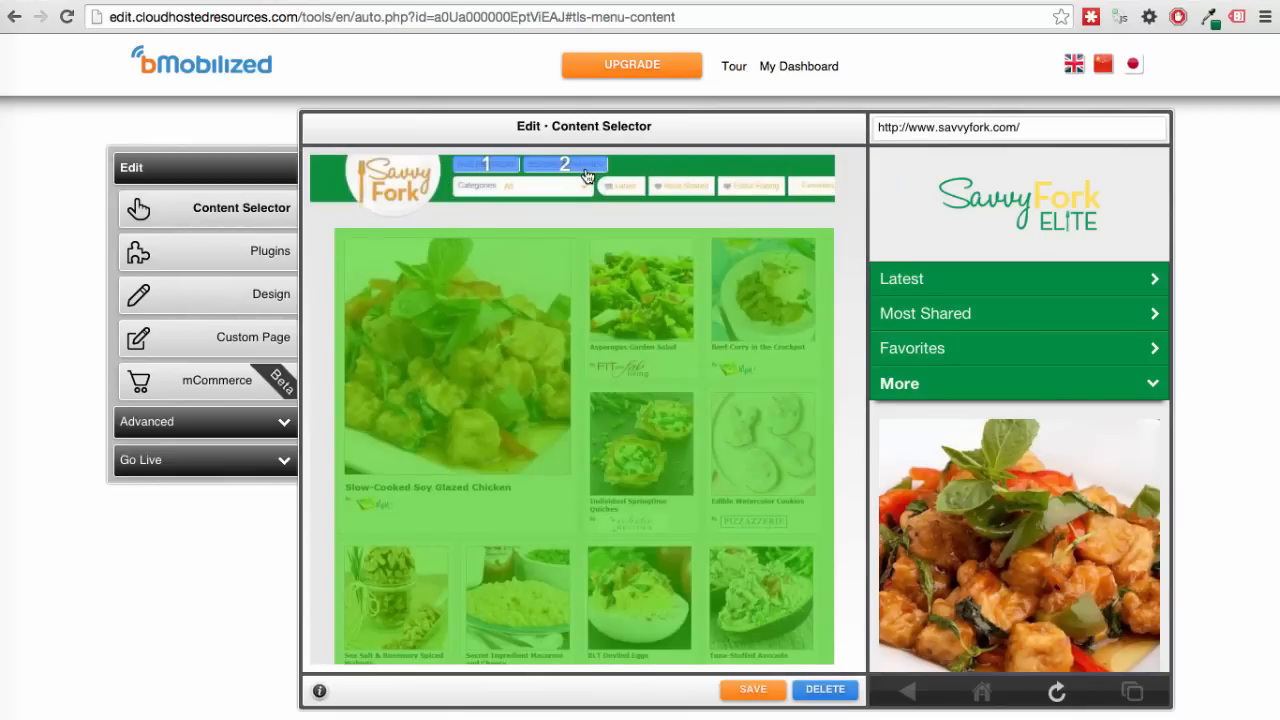
Save the menu content selections, applying them to all pages via Advanced options.
{"action": "left_click", "coordinate": [566, 164]}
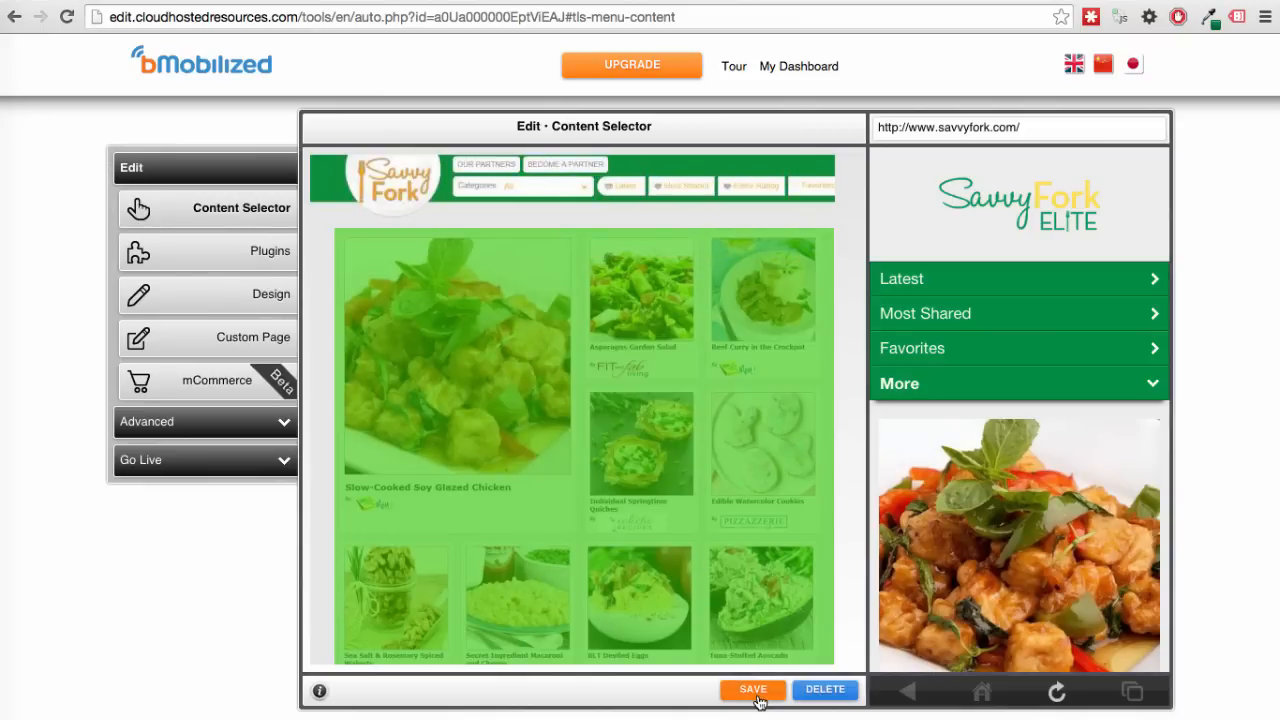
{"action": "left_click", "coordinate": [752, 689]}
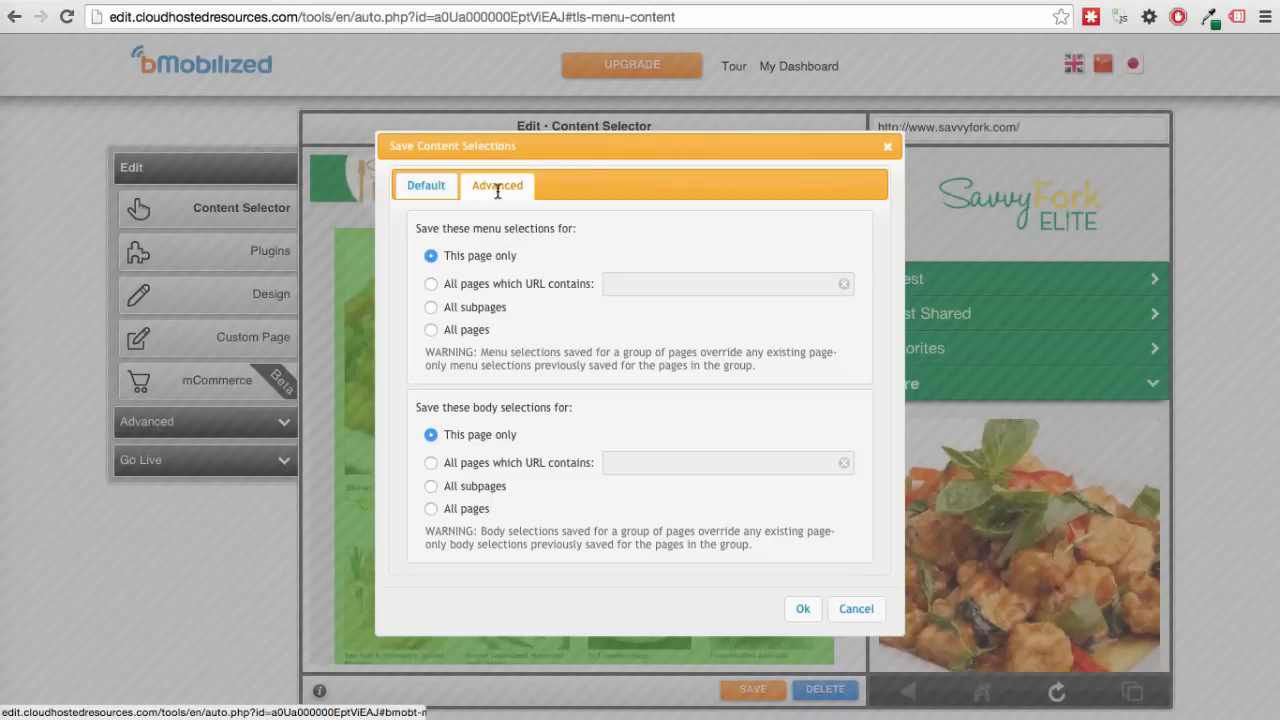
{"action": "left_click", "coordinate": [431, 330]}
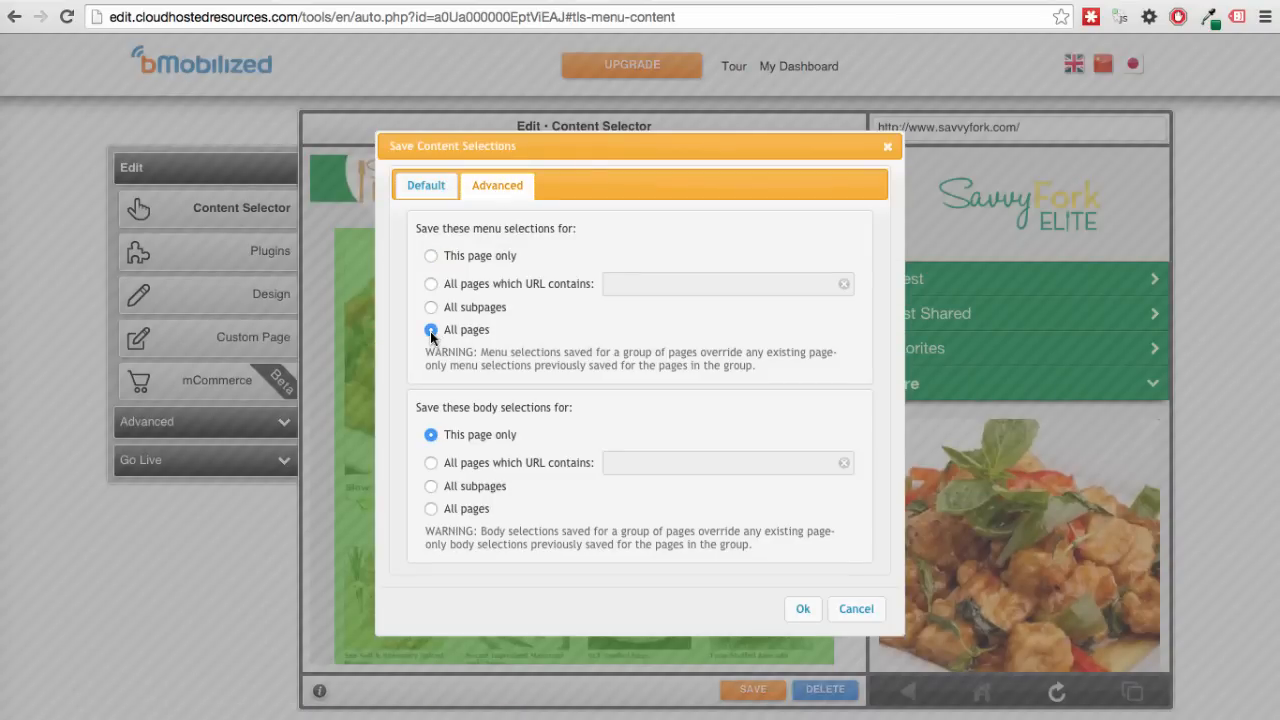
{"action": "left_click", "coordinate": [802, 608]}
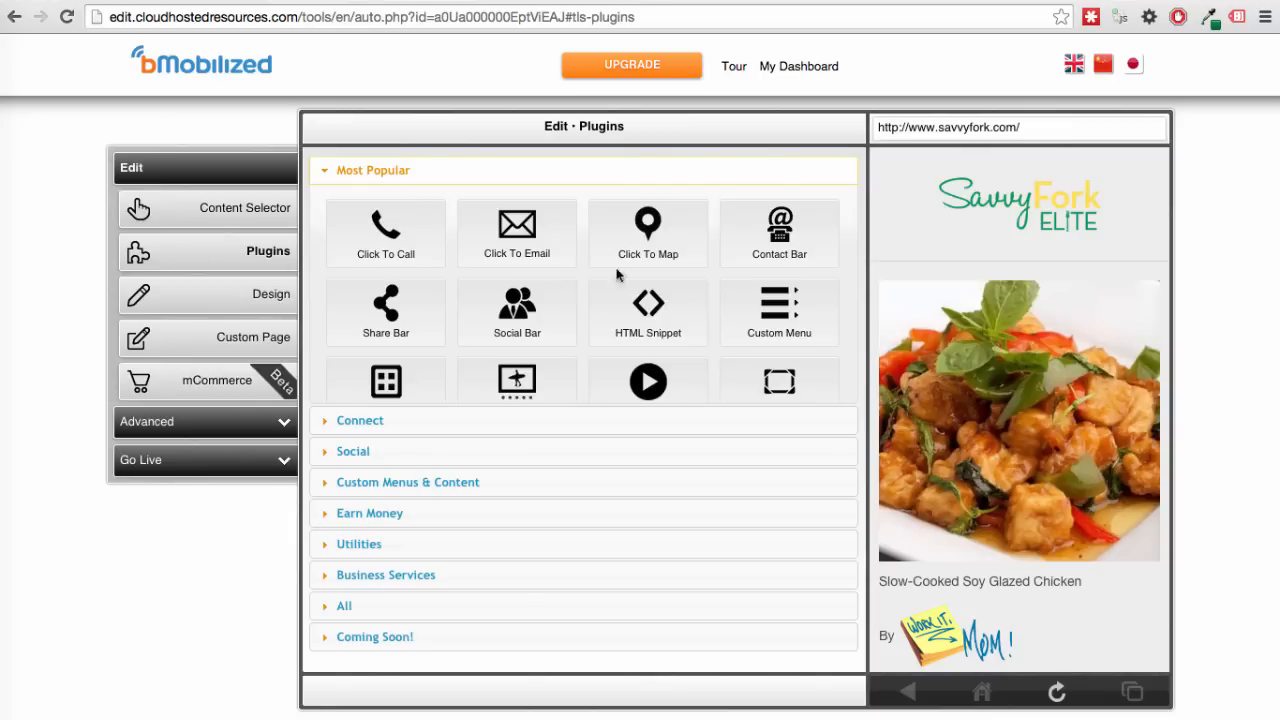
Add the Custom Menu plugin and expand its Items and Design sections.
{"action": "left_click", "coordinate": [779, 312]}
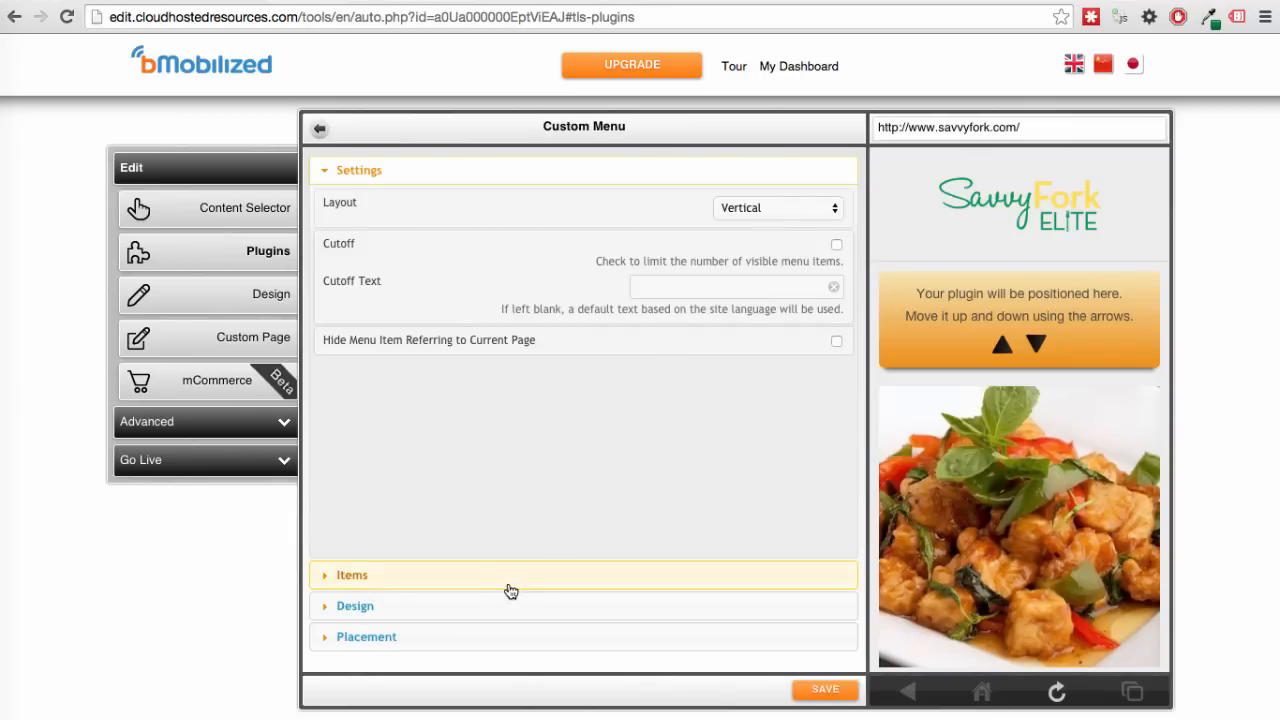
{"action": "left_click", "coordinate": [351, 574]}
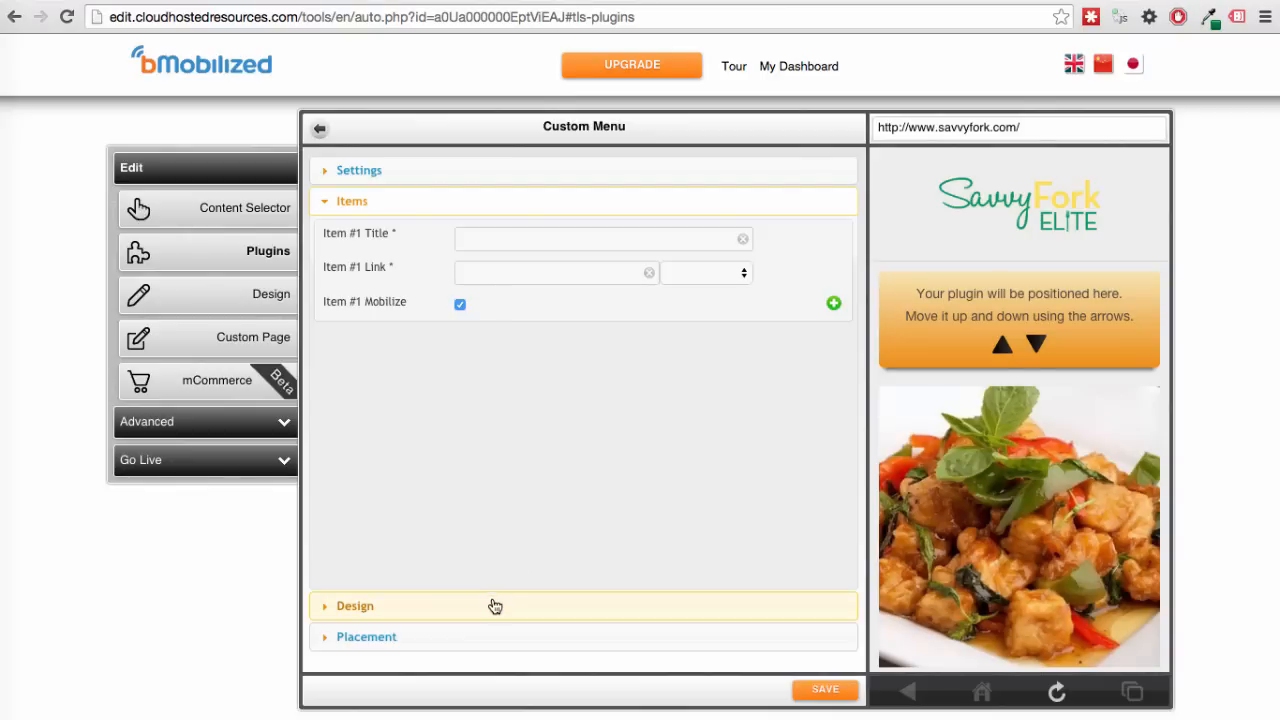
{"action": "left_click", "coordinate": [355, 605]}
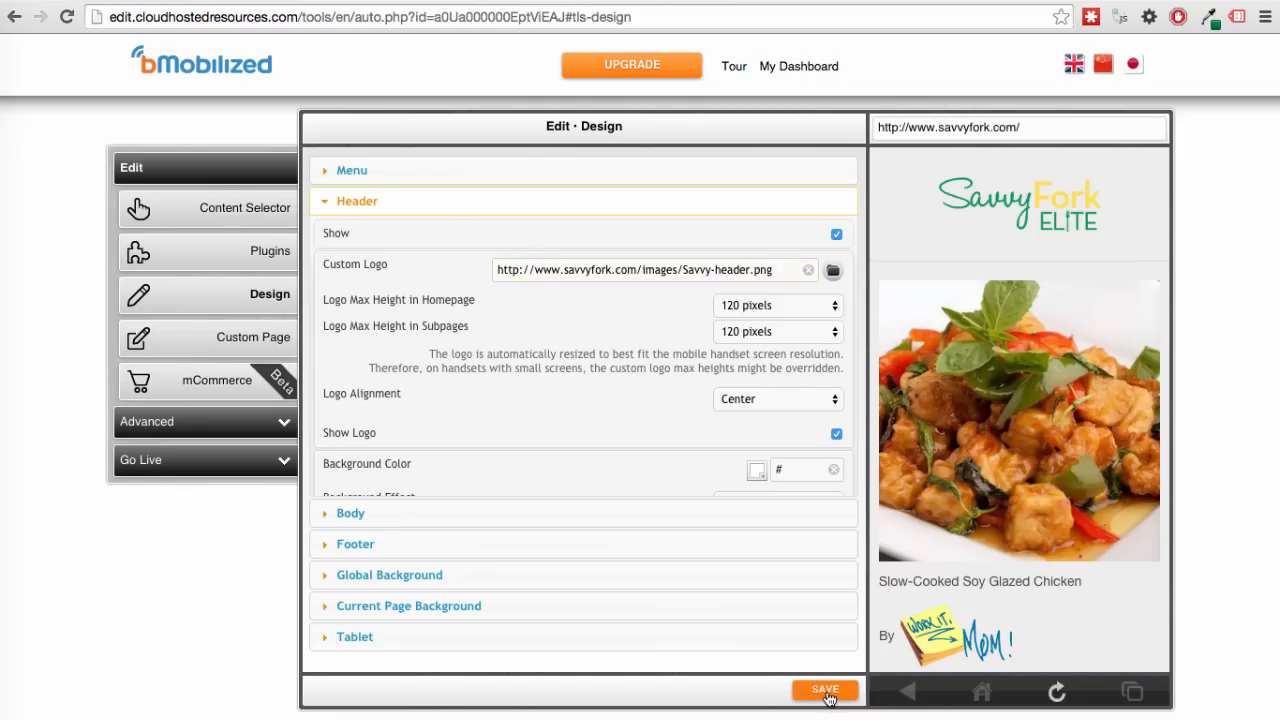
Save the header with Savvy-header.png as the custom logo.
{"action": "left_click", "coordinate": [825, 689]}
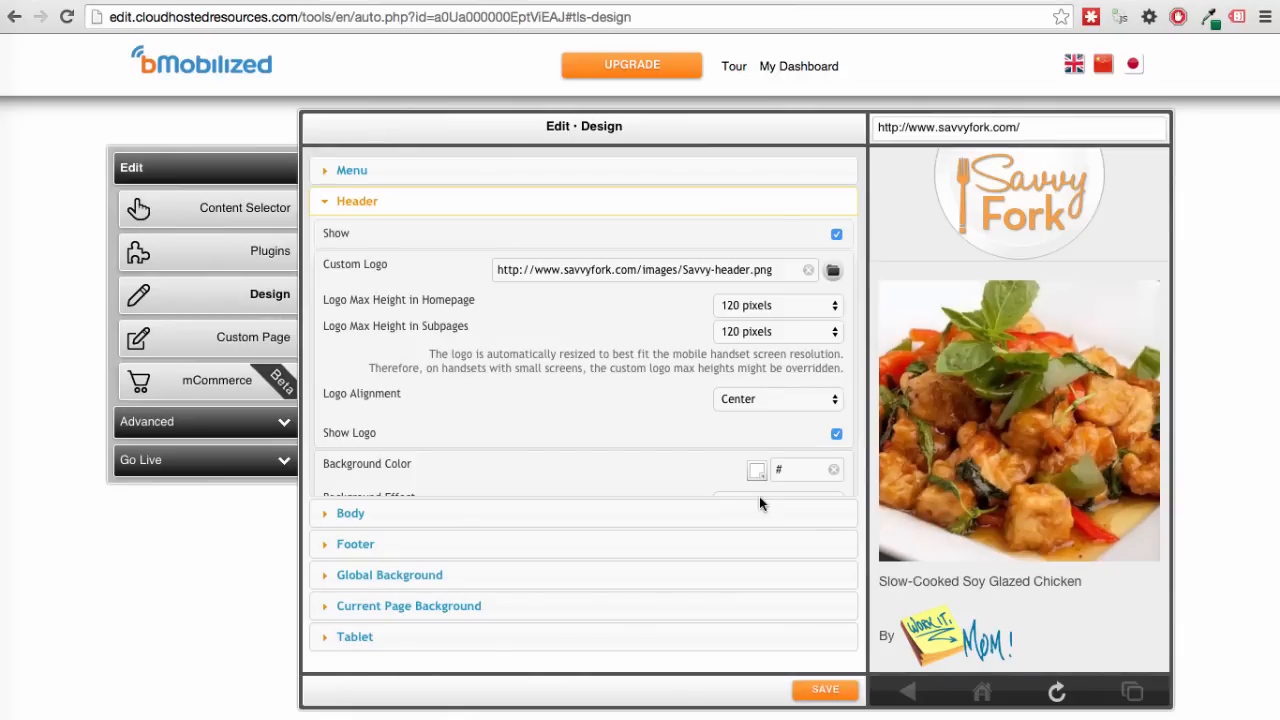
{"action": "mouse_move", "coordinate": [465, 58]}
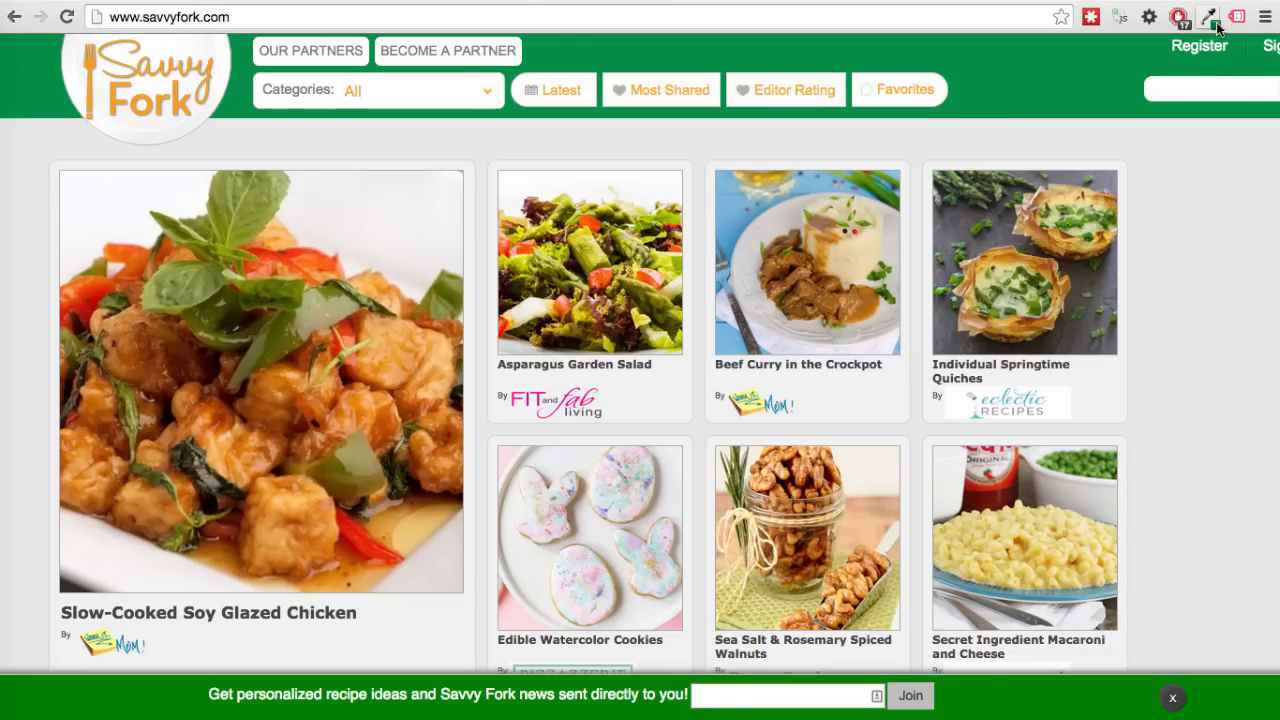
Sample the desktop header green and set the header background to #008e43.
{"action": "left_click", "coordinate": [1210, 16]}
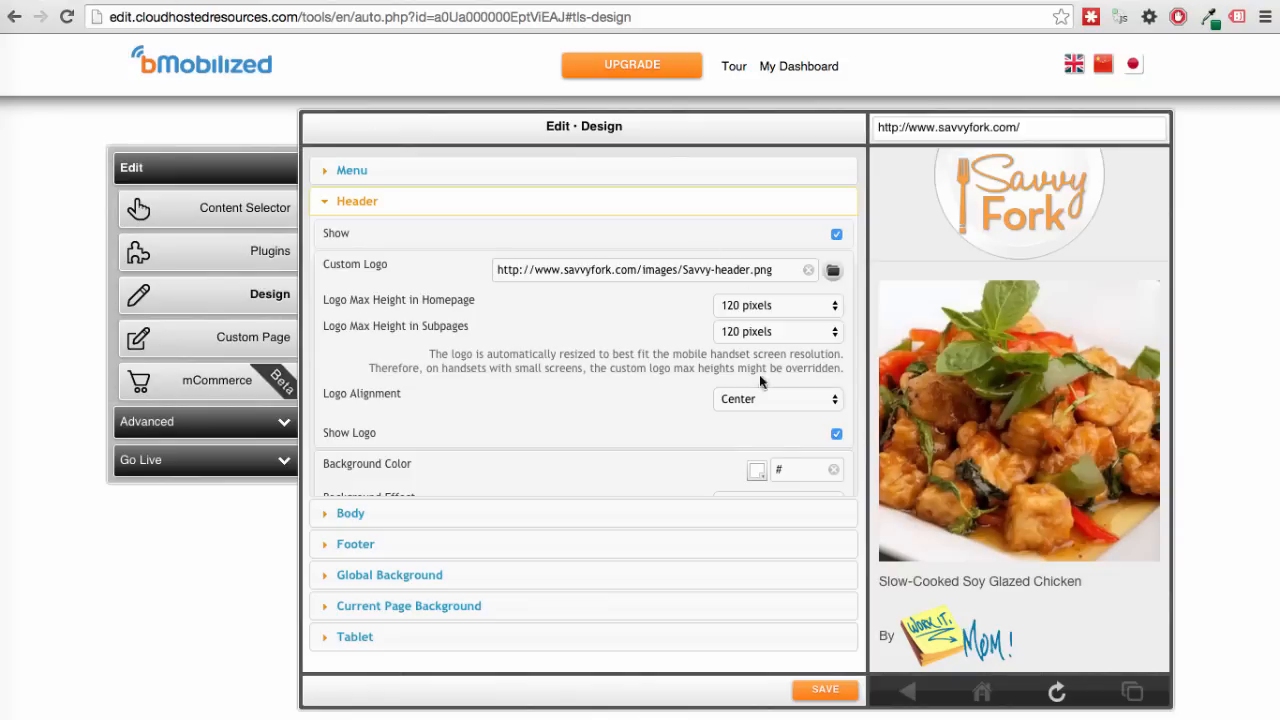
{"action": "left_click", "coordinate": [807, 469]}
{"action": "type", "text": "008e43"}
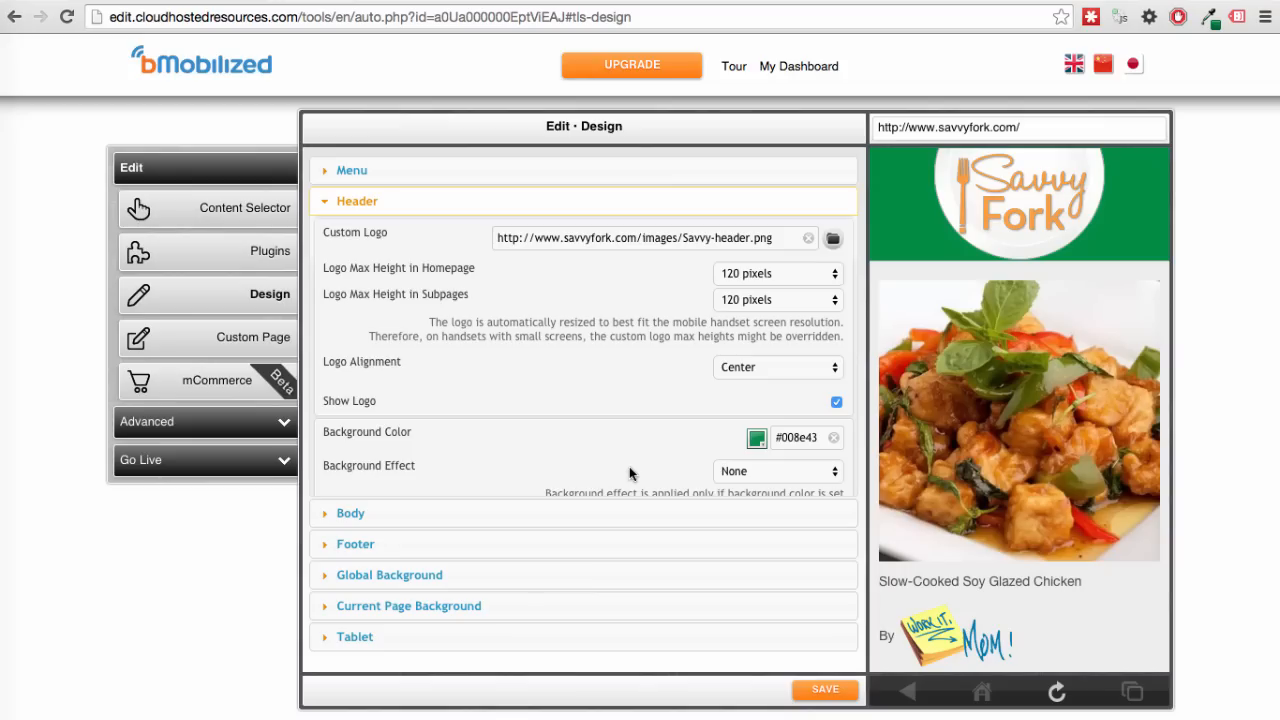
{"action": "mouse_move", "coordinate": [155, 590]}
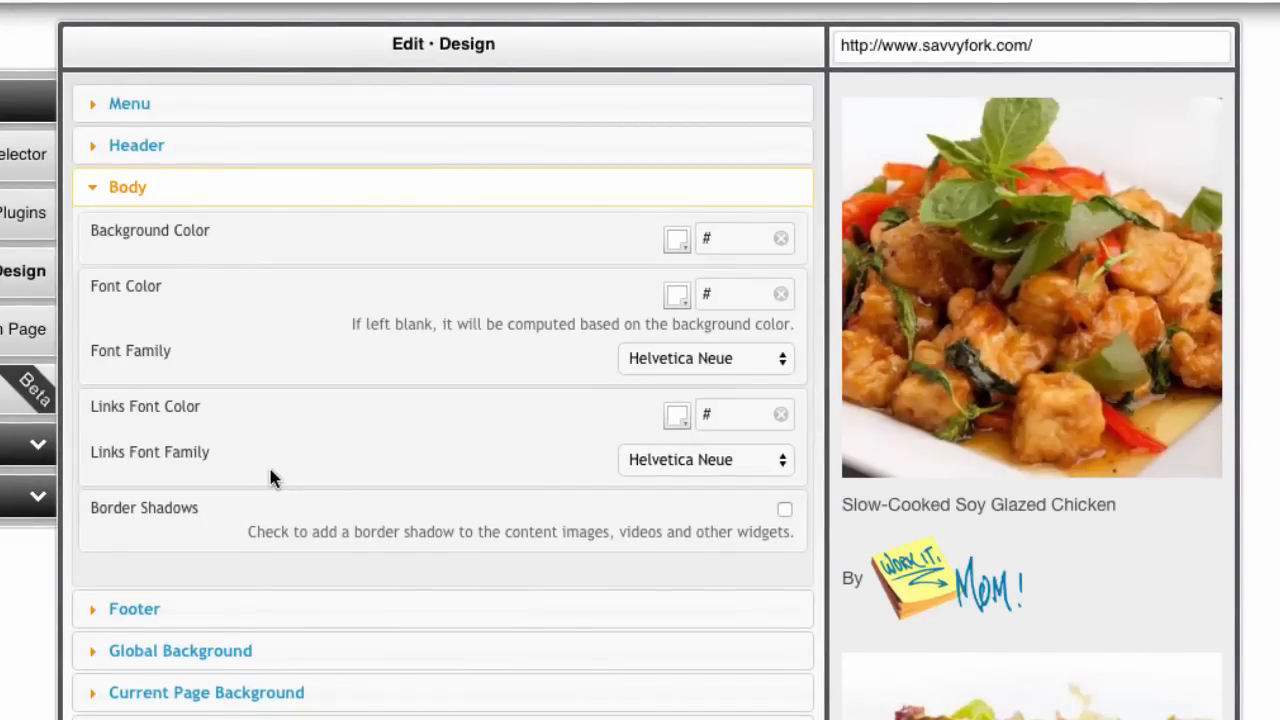
{"action": "mouse_move", "coordinate": [583, 467]}
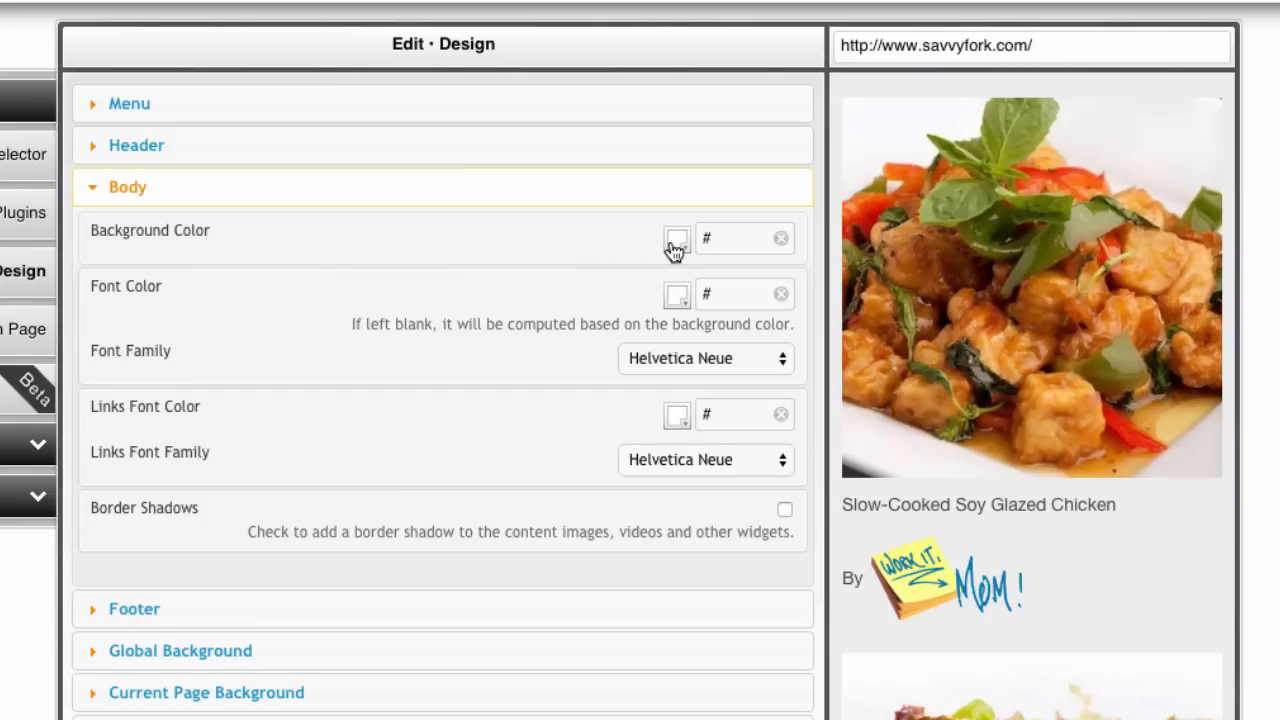
{"action": "mouse_move", "coordinate": [545, 248]}
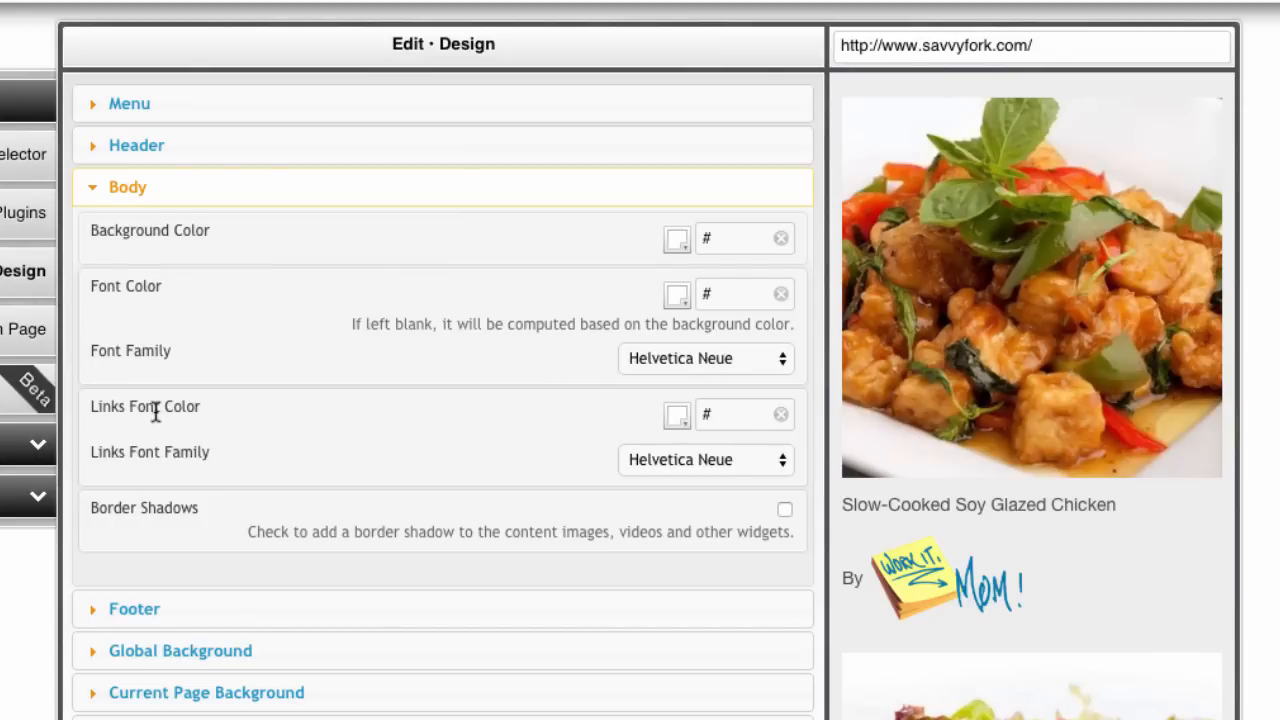
{"action": "mouse_move", "coordinate": [92, 428]}
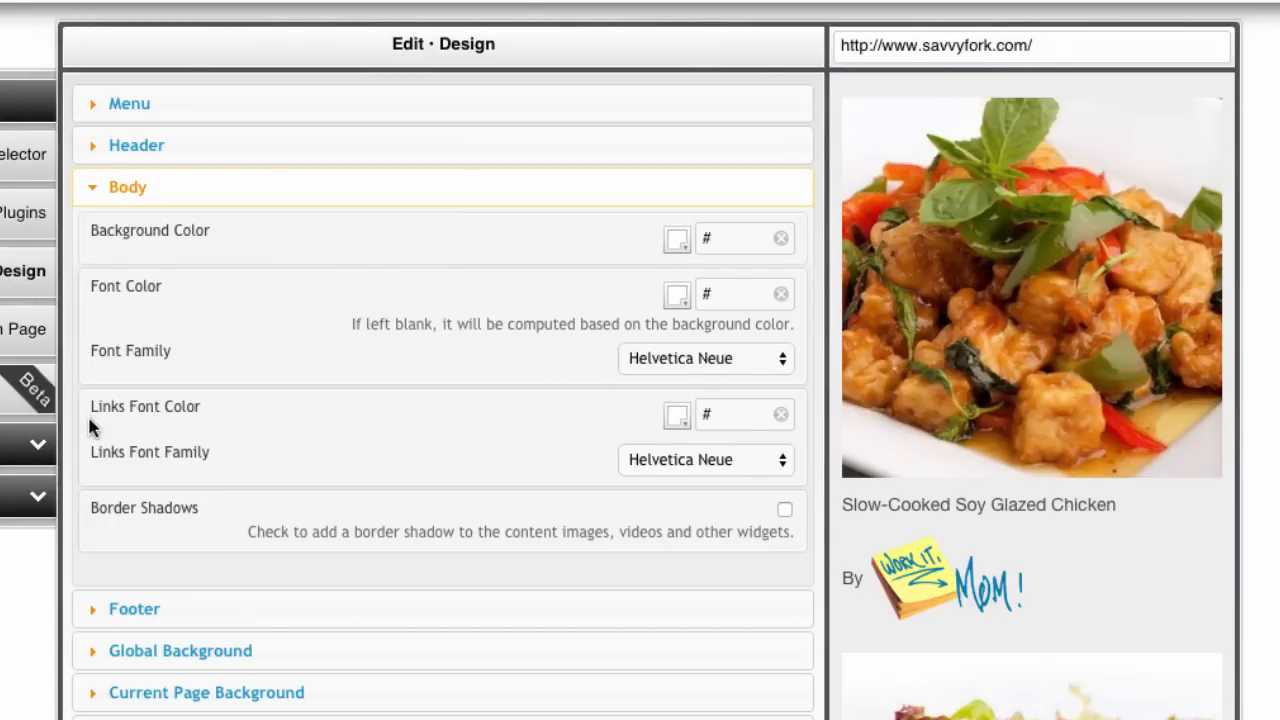
{"action": "mouse_move", "coordinate": [380, 433]}
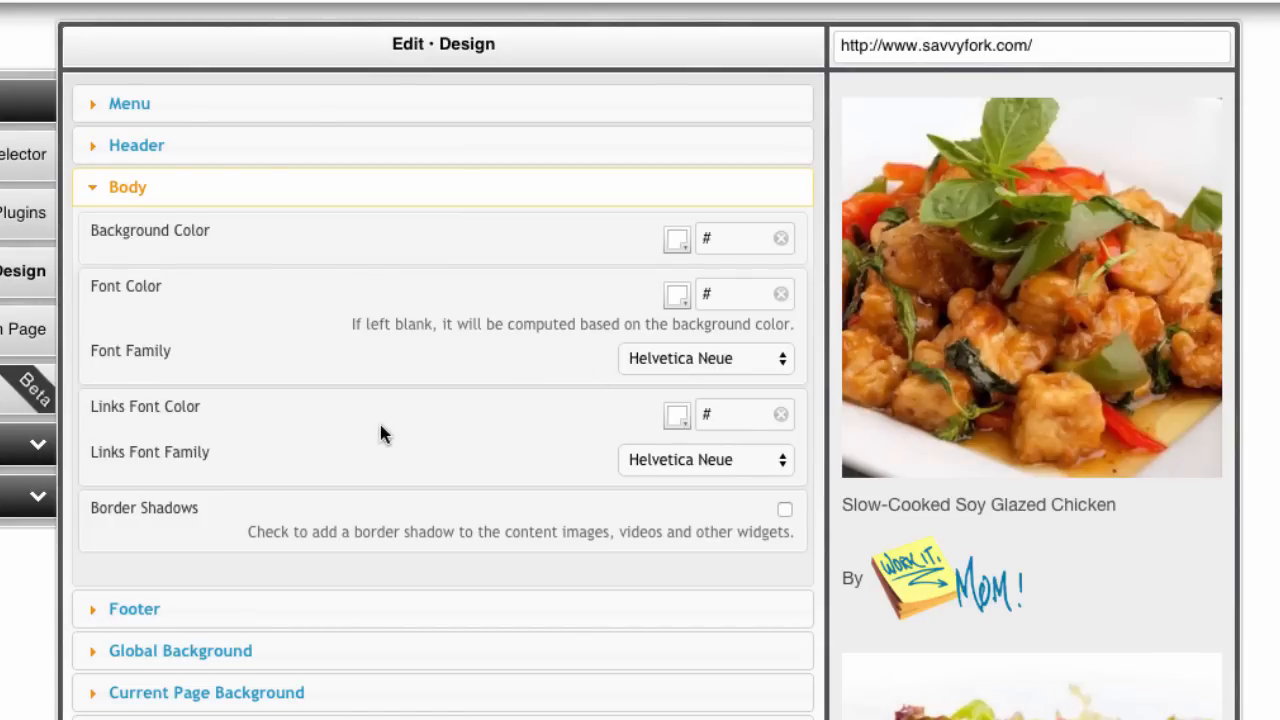
Set Links Font Color in the Body section to red #F51E1E.
{"action": "left_click", "coordinate": [676, 414]}
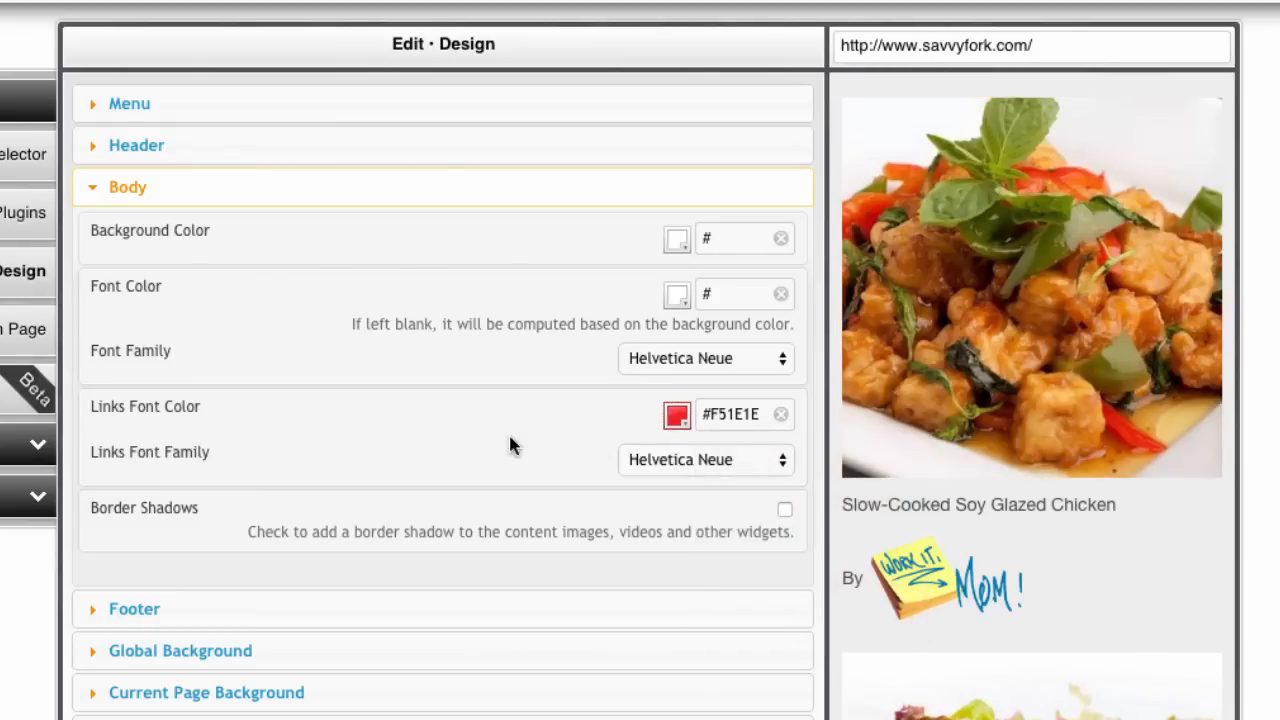
{"action": "scroll", "scroll_direction": "down", "scroll_amount": 3}
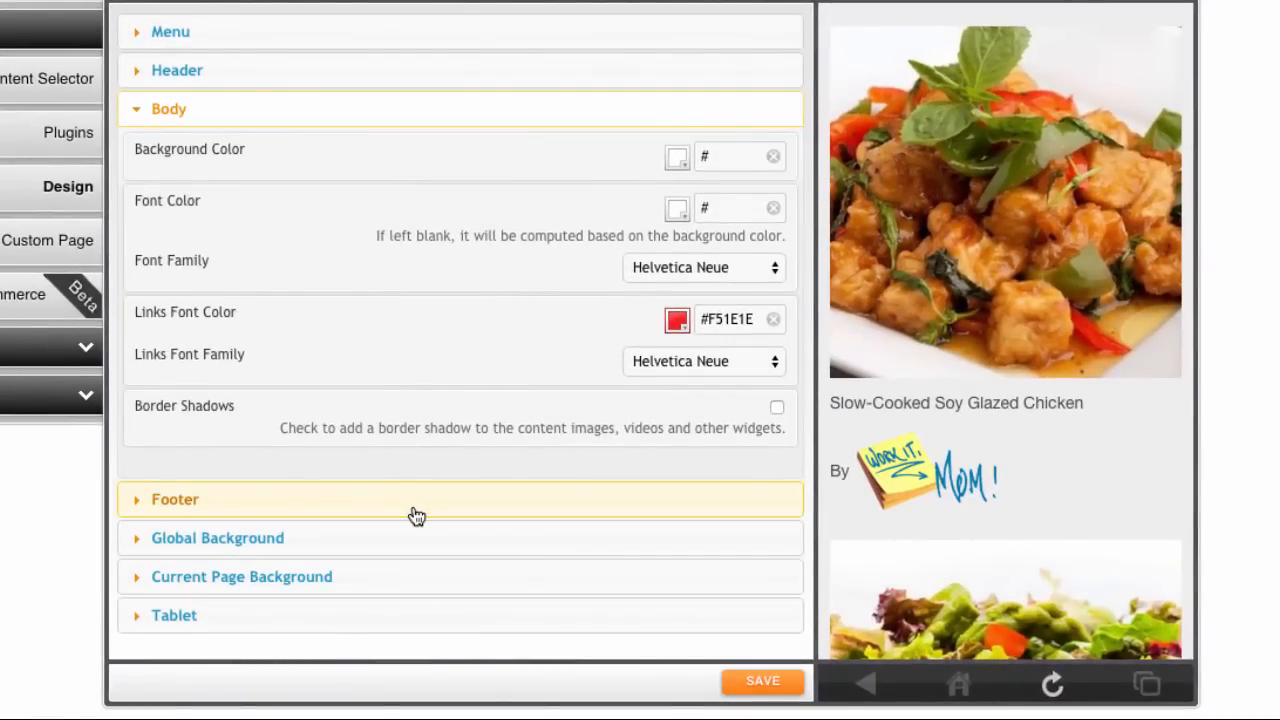
Enter 'Copywrite 2058...' as the footer's Text or HTML Snippet.
{"action": "left_click", "coordinate": [175, 499]}
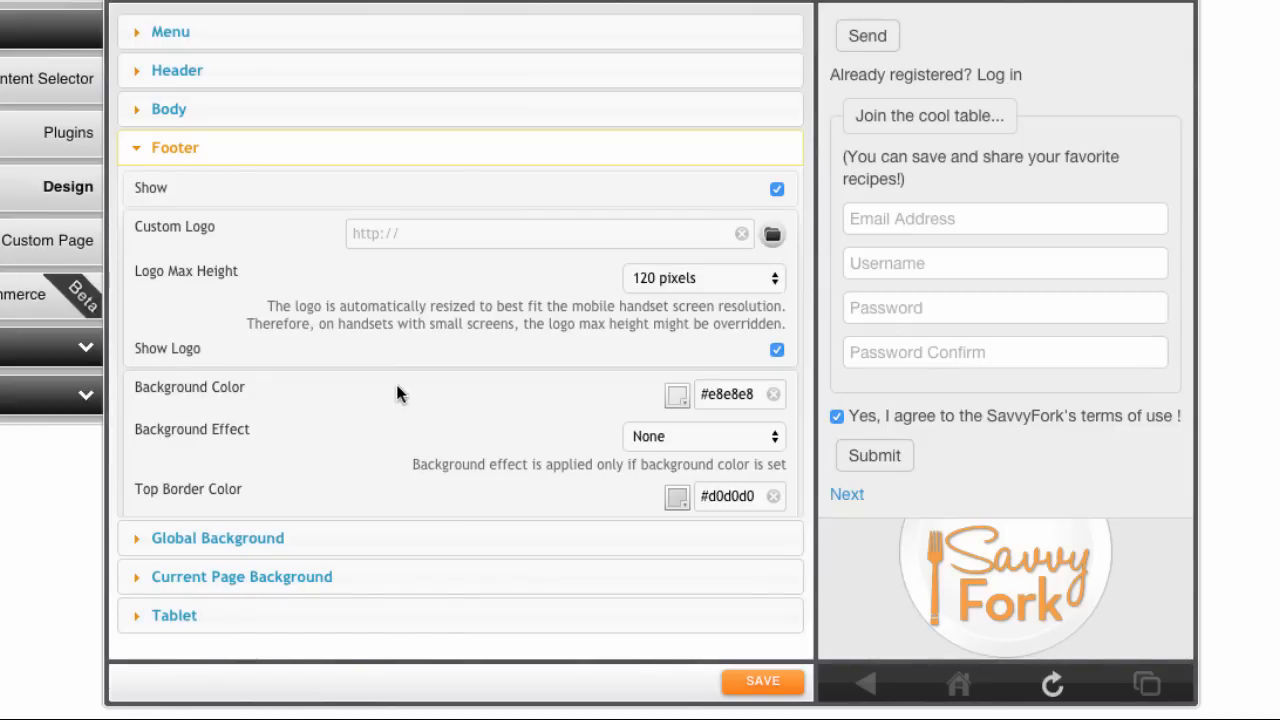
{"action": "scroll", "scroll_direction": "down", "scroll_amount": 3}
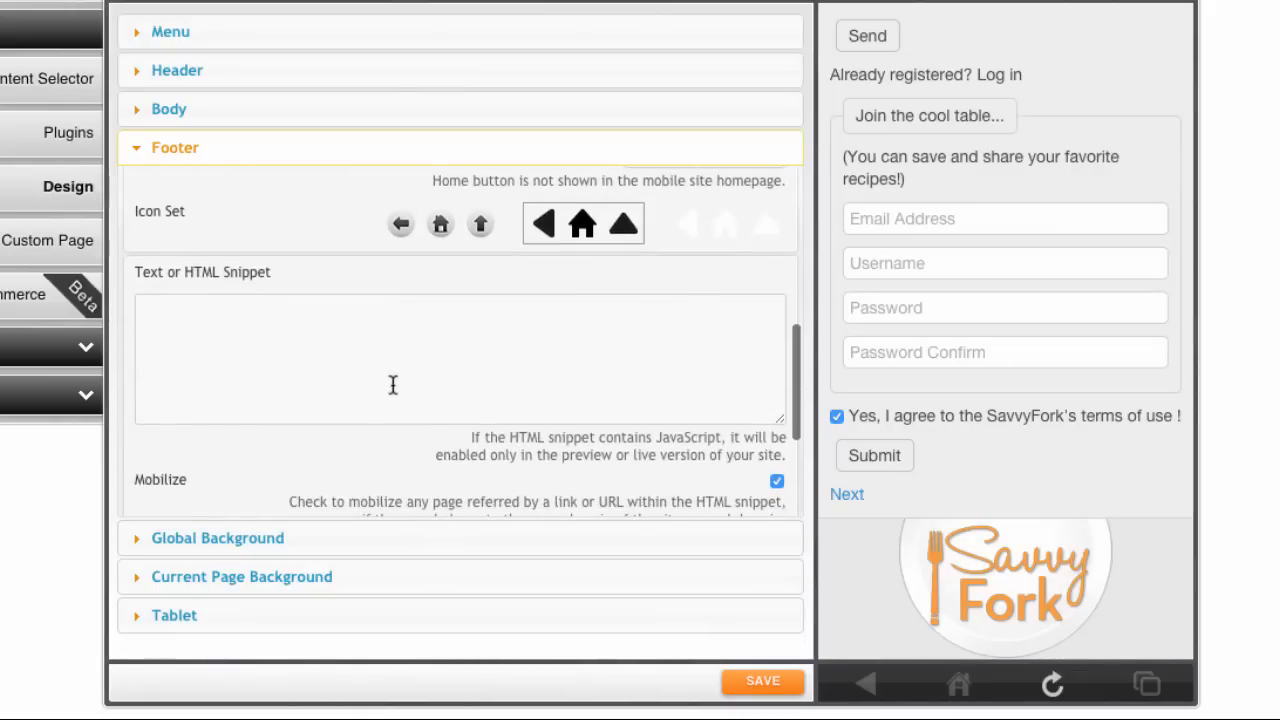
{"action": "mouse_move", "coordinate": [565, 296]}
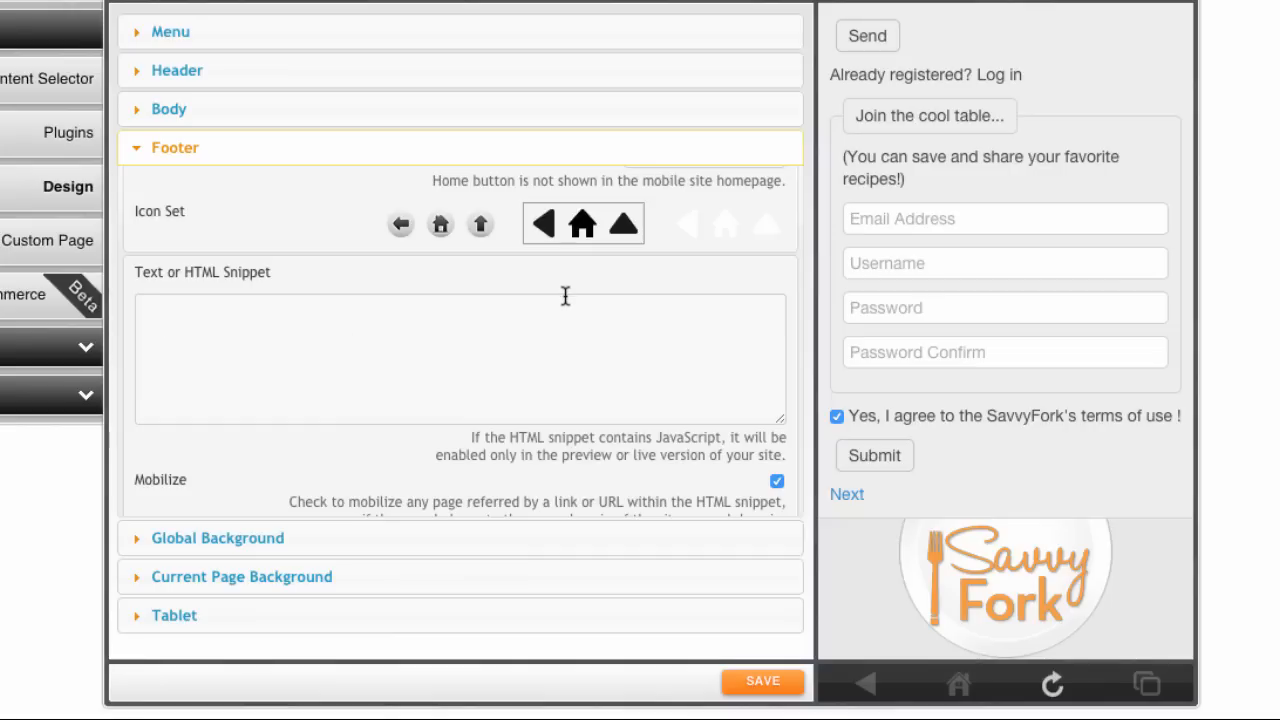
{"action": "type", "text": "Copy"}
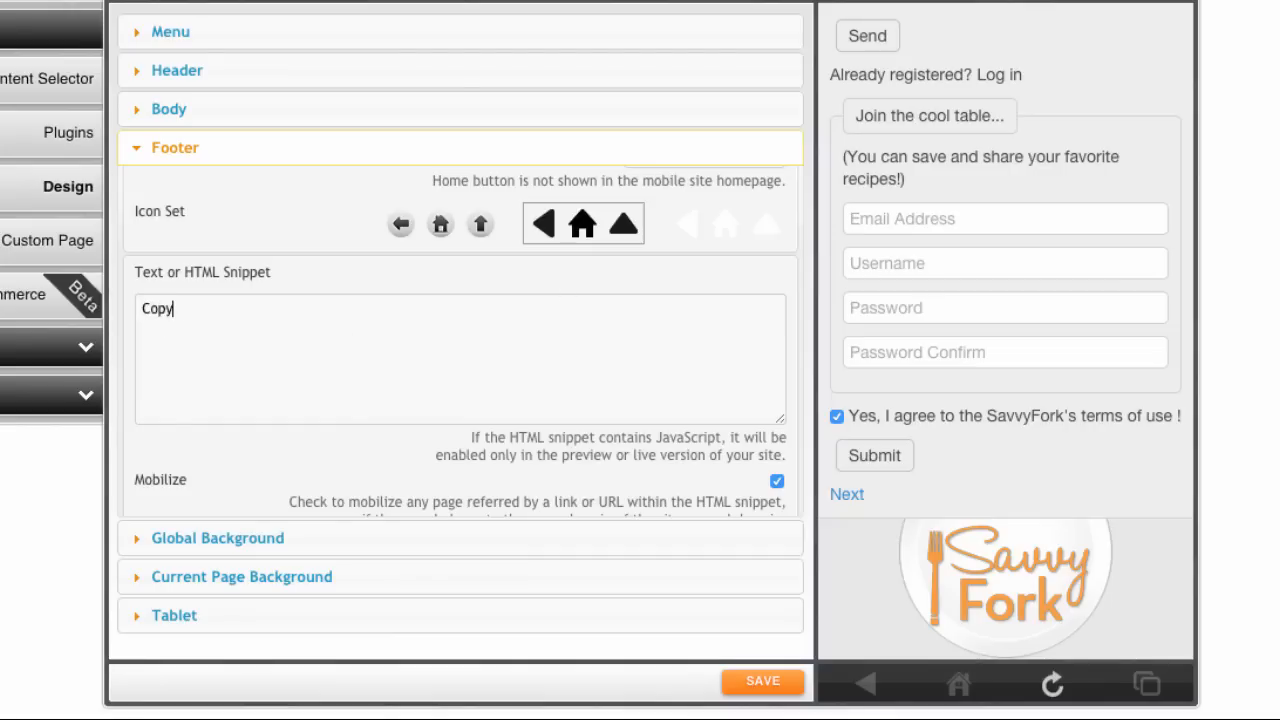
{"action": "type", "text": "writ"}
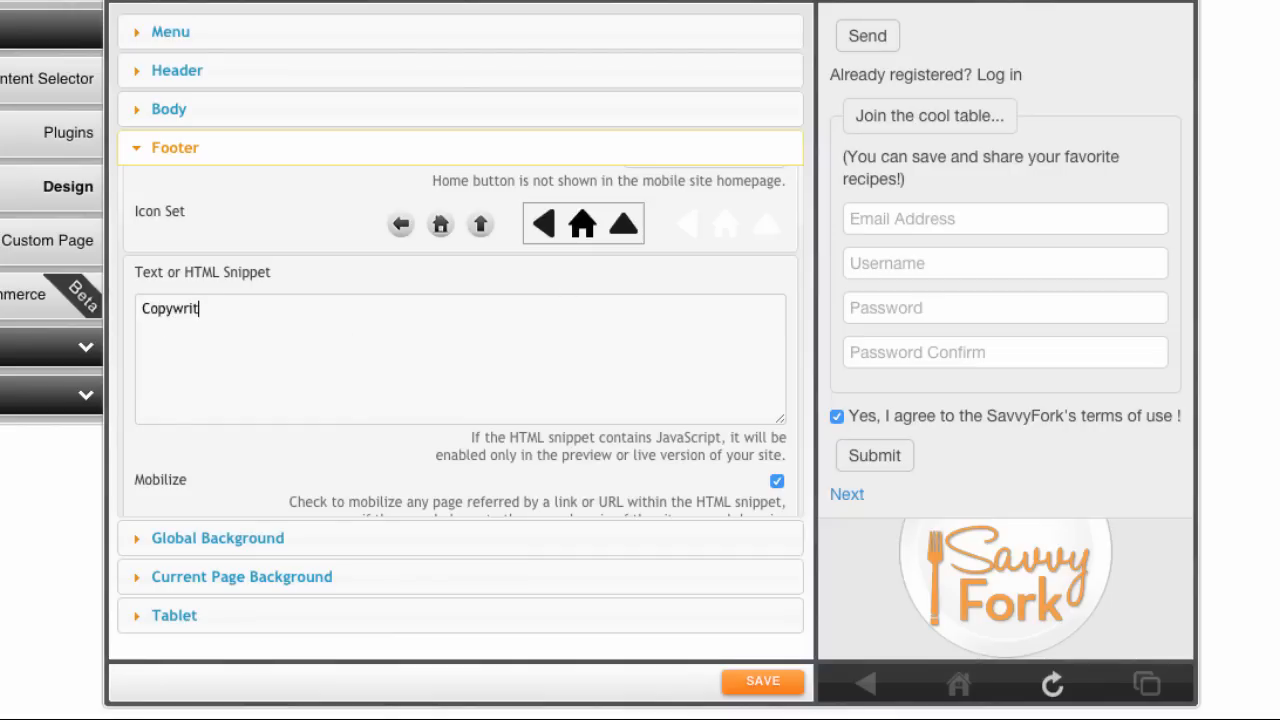
{"action": "type", "text": "e"}
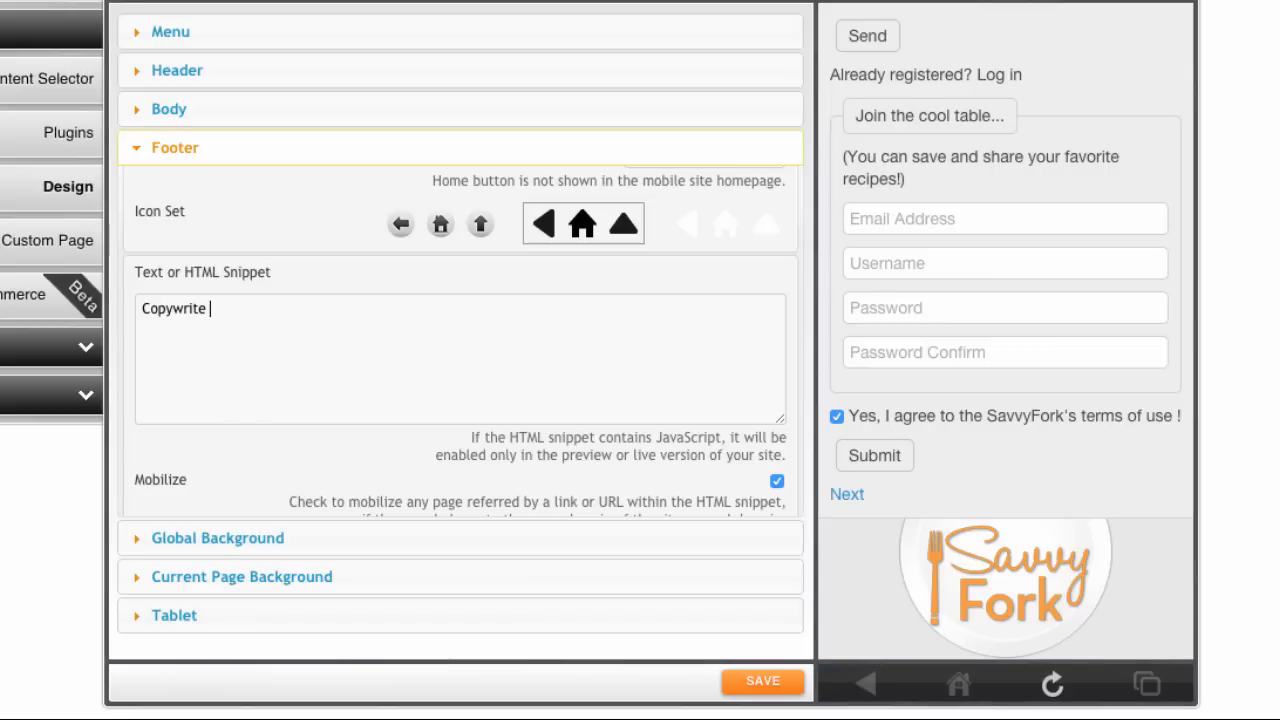
{"action": "type", "text": "20"}
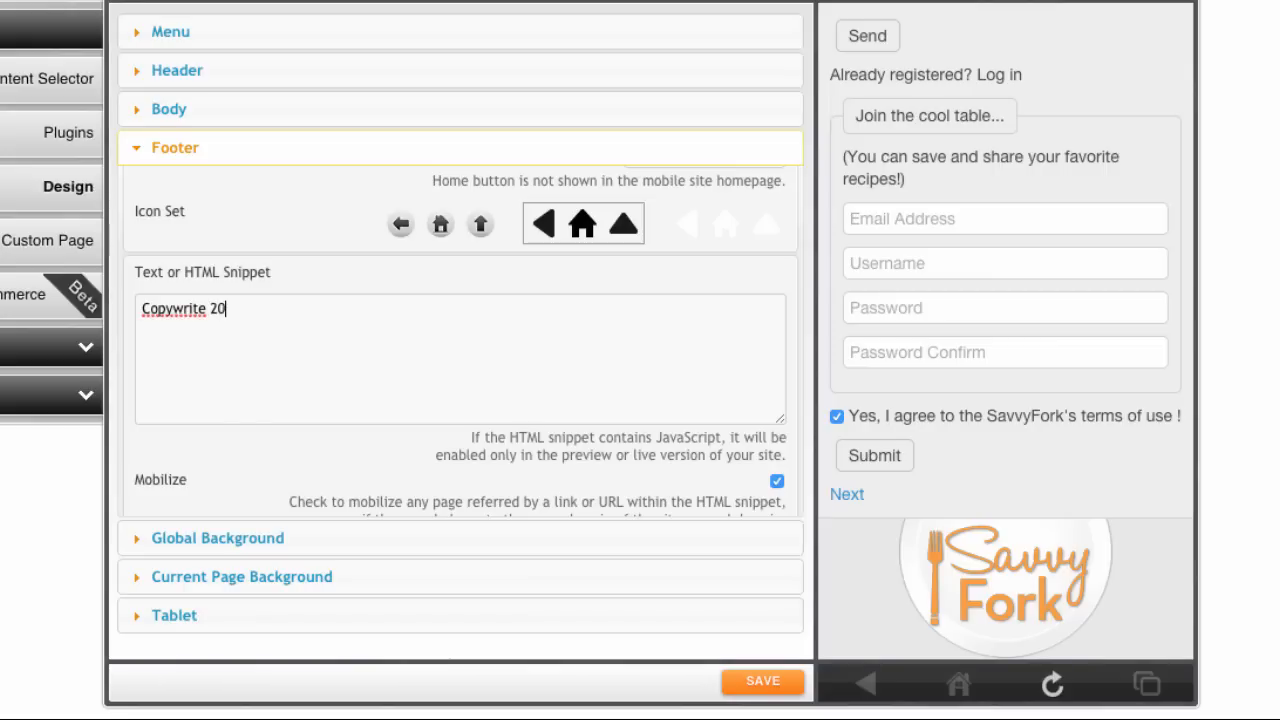
{"action": "type", "text": "58"}
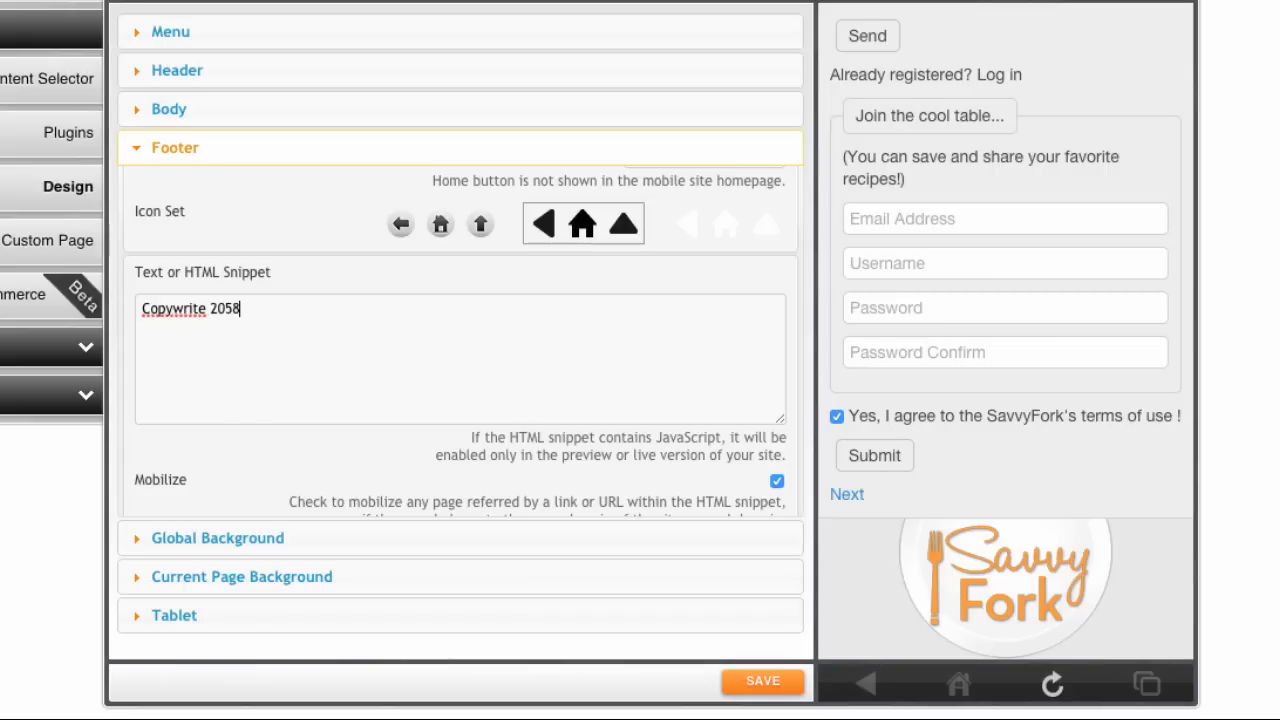
{"action": "type", "text": "..."}
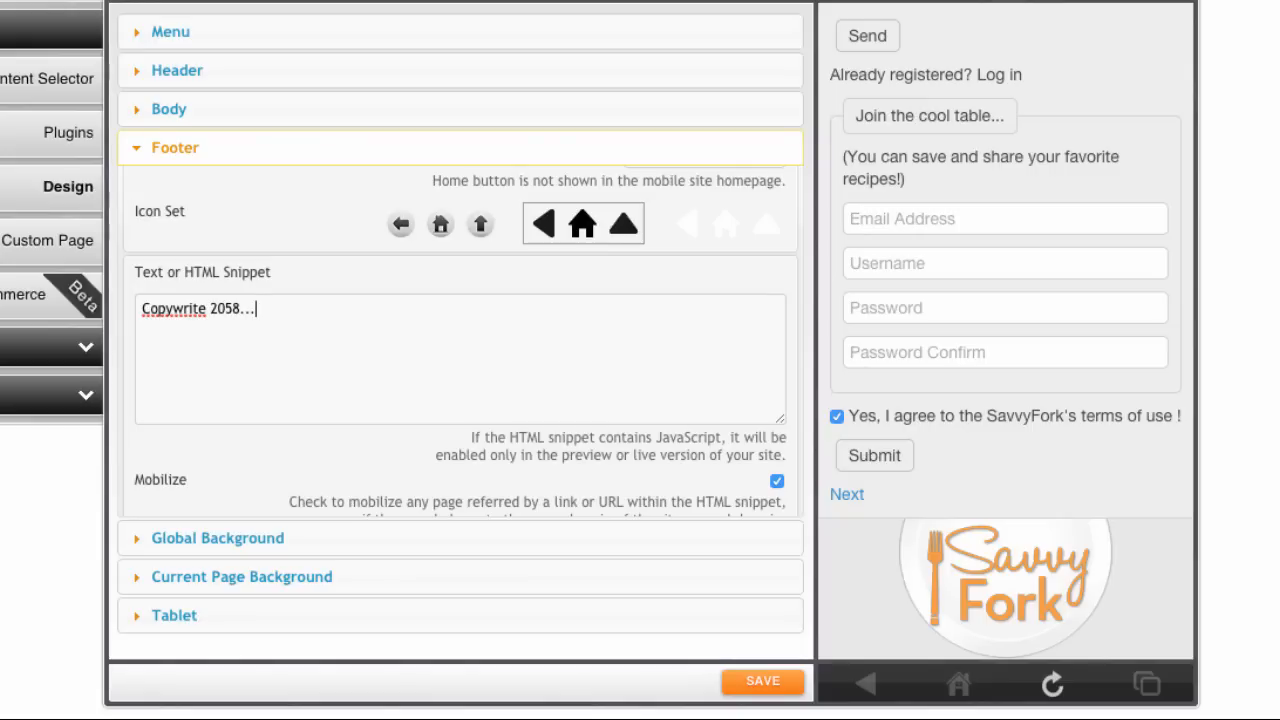
{"action": "scroll", "scroll_direction": "down", "scroll_amount": 3}
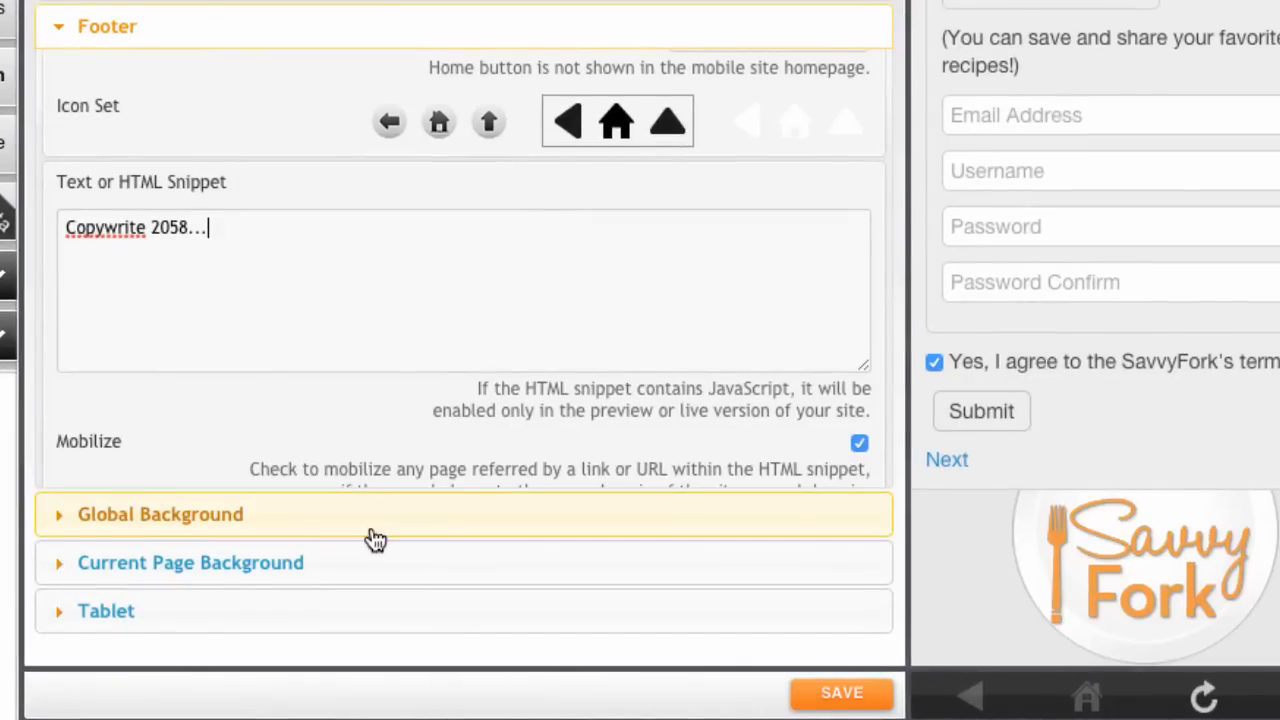
Expand Global Background and Current Page Background, leaving colour and image empty.
{"action": "left_click", "coordinate": [160, 514]}
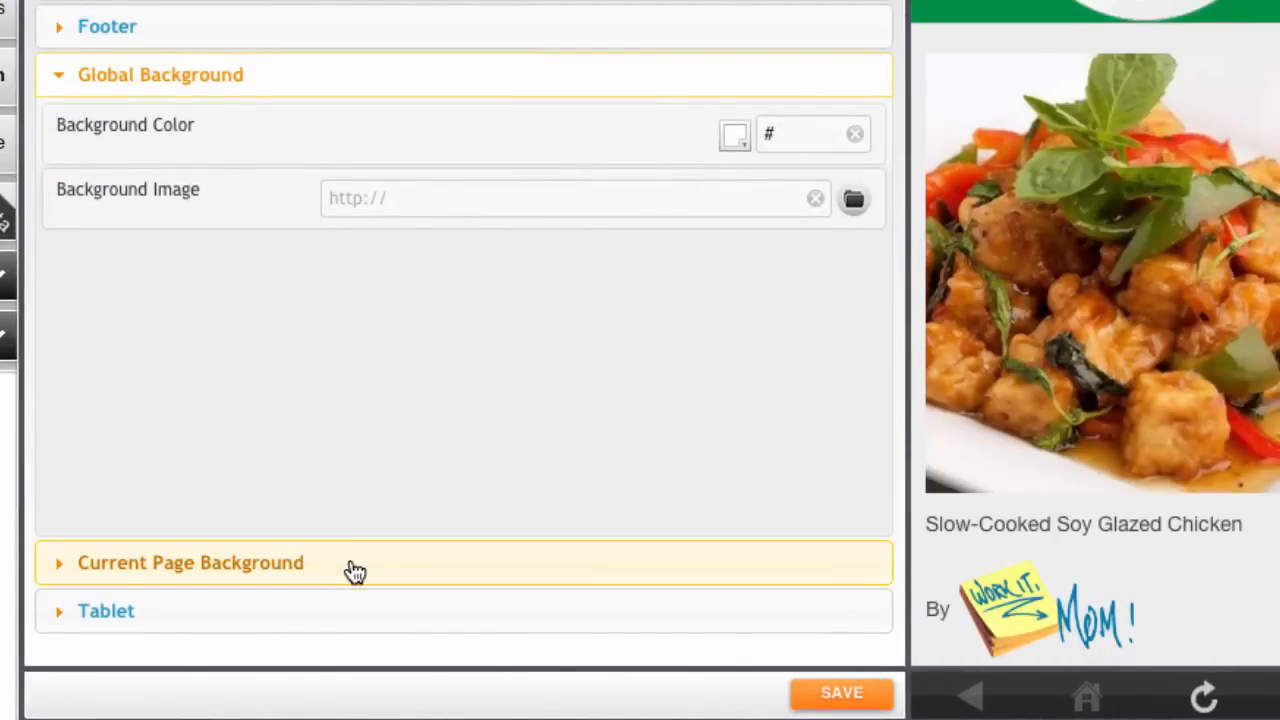
{"action": "mouse_move", "coordinate": [277, 293]}
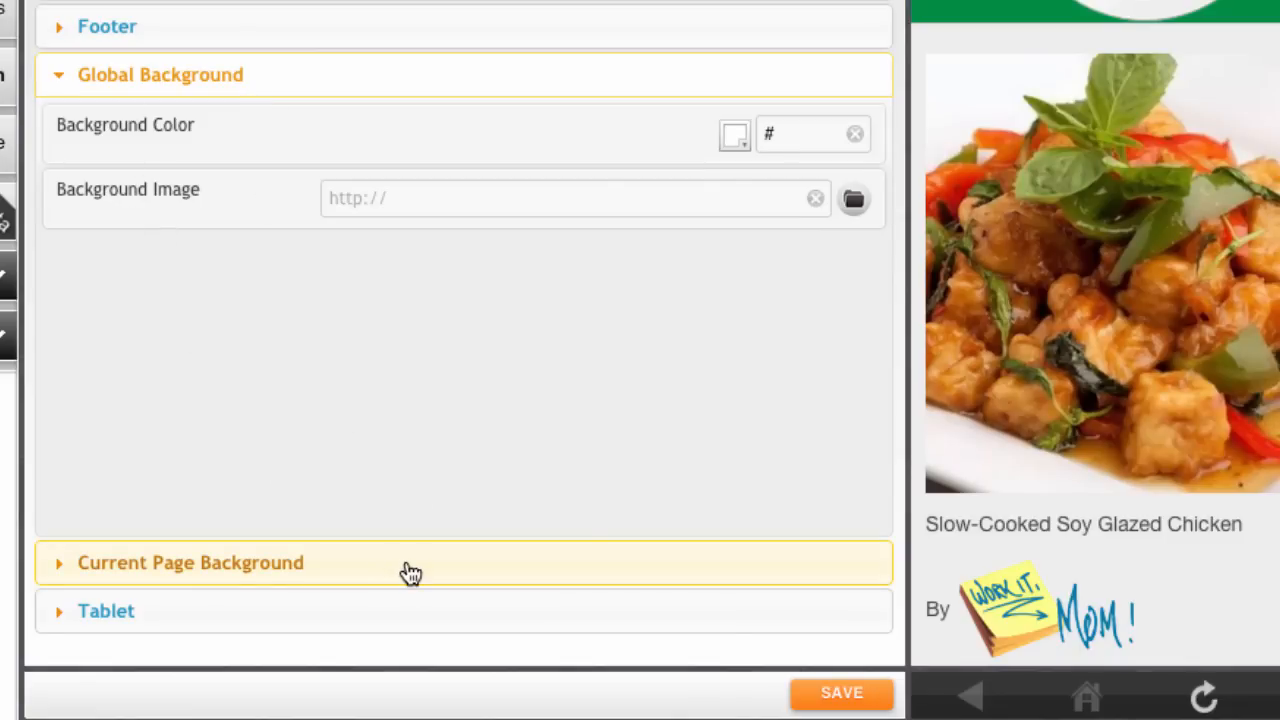
{"action": "left_click", "coordinate": [190, 562]}
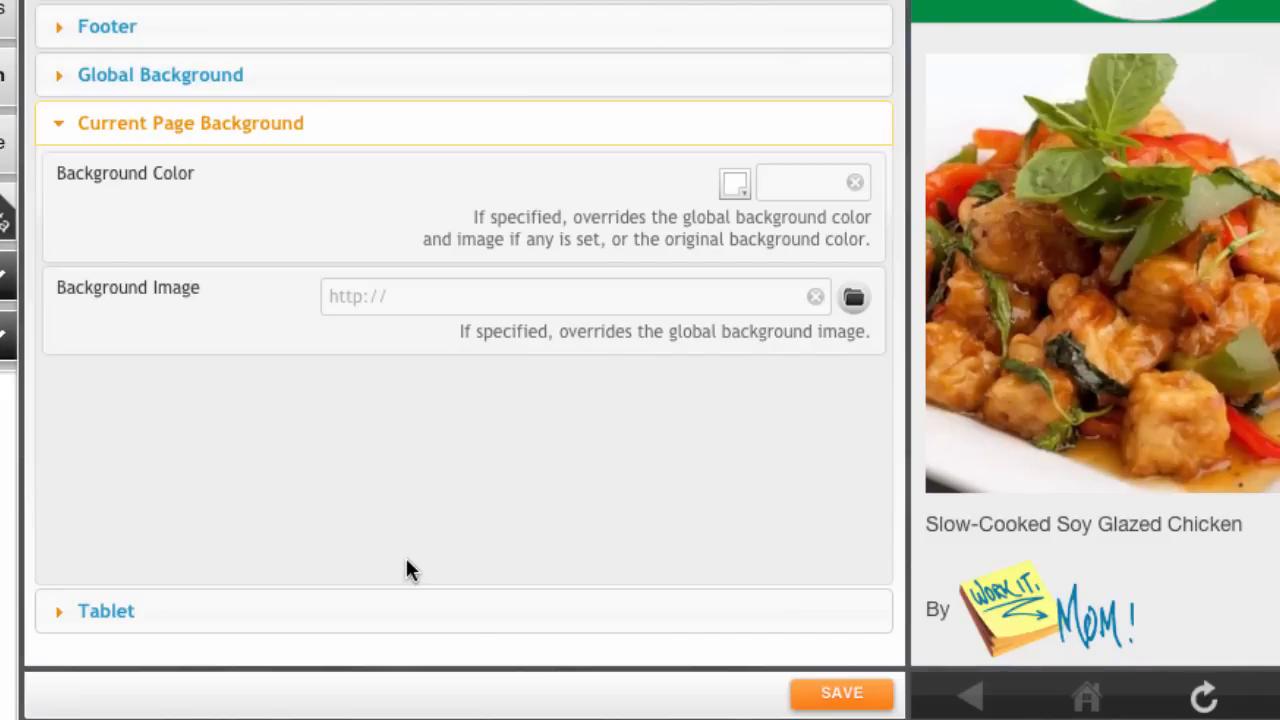
{"action": "mouse_move", "coordinate": [407, 463]}
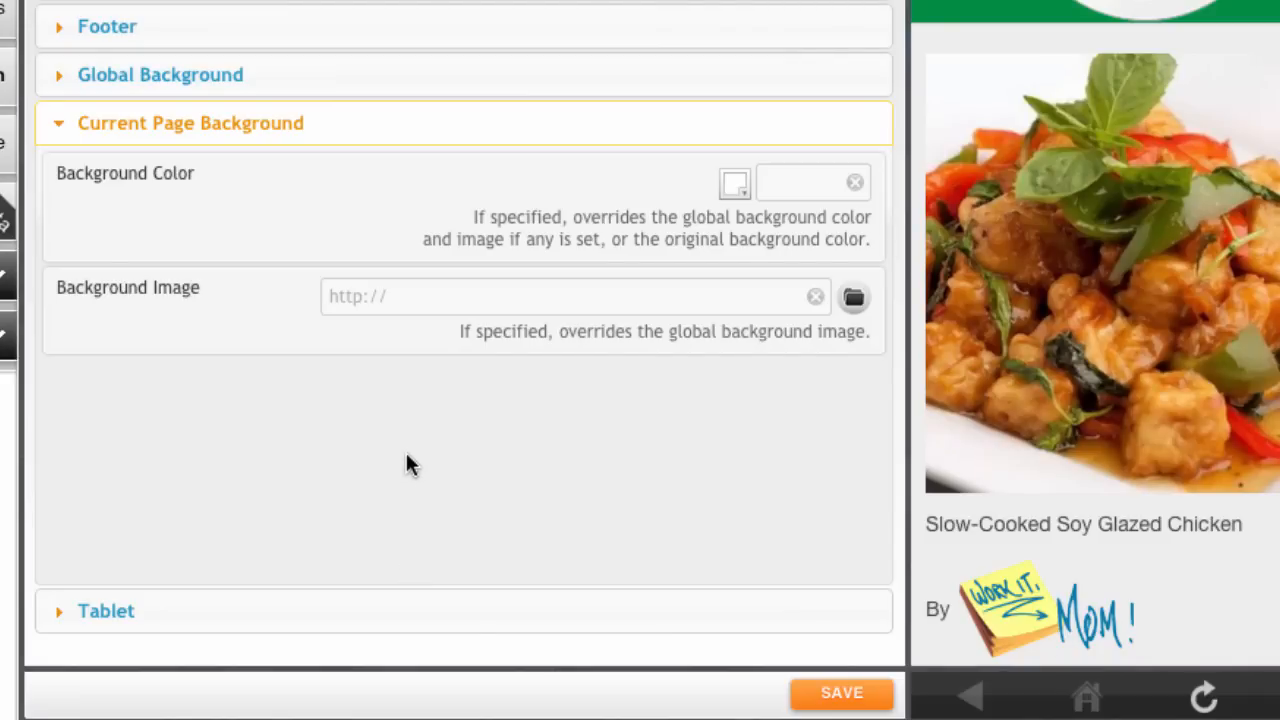
{"action": "mouse_move", "coordinate": [378, 88]}
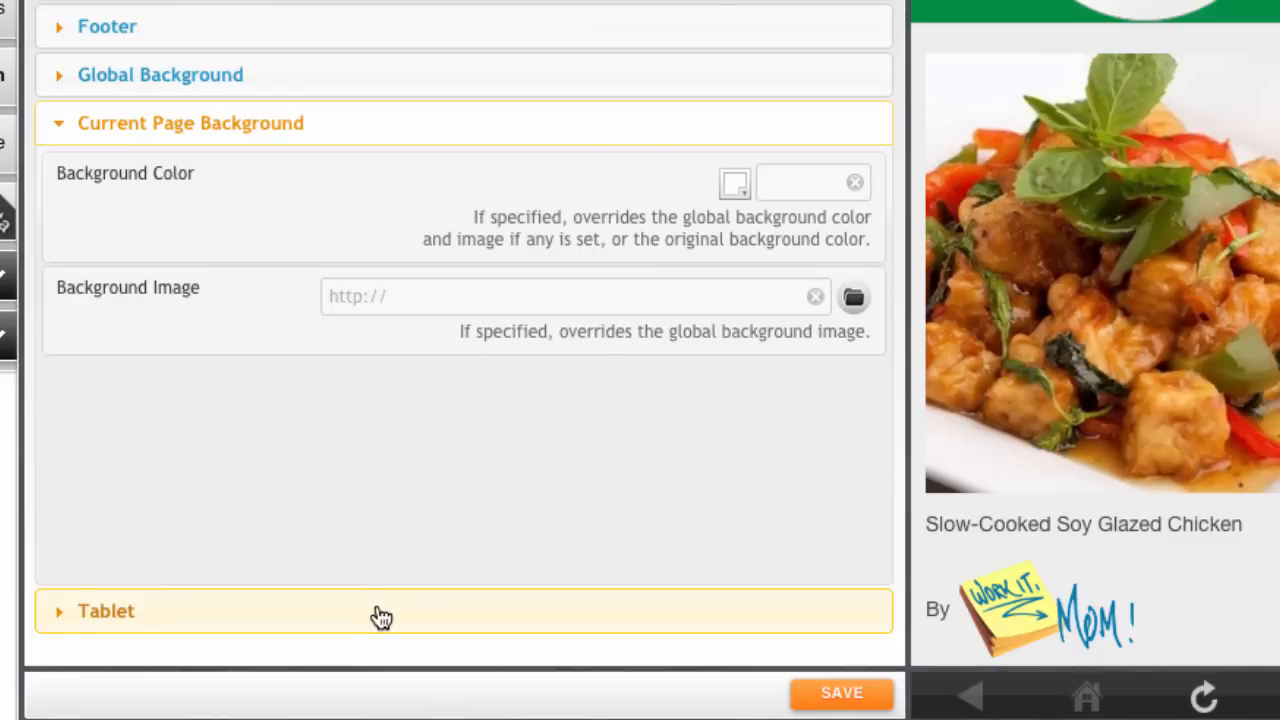
Open the Tablet section and toggle Auto-layout off and back on.
{"action": "left_click", "coordinate": [106, 611]}
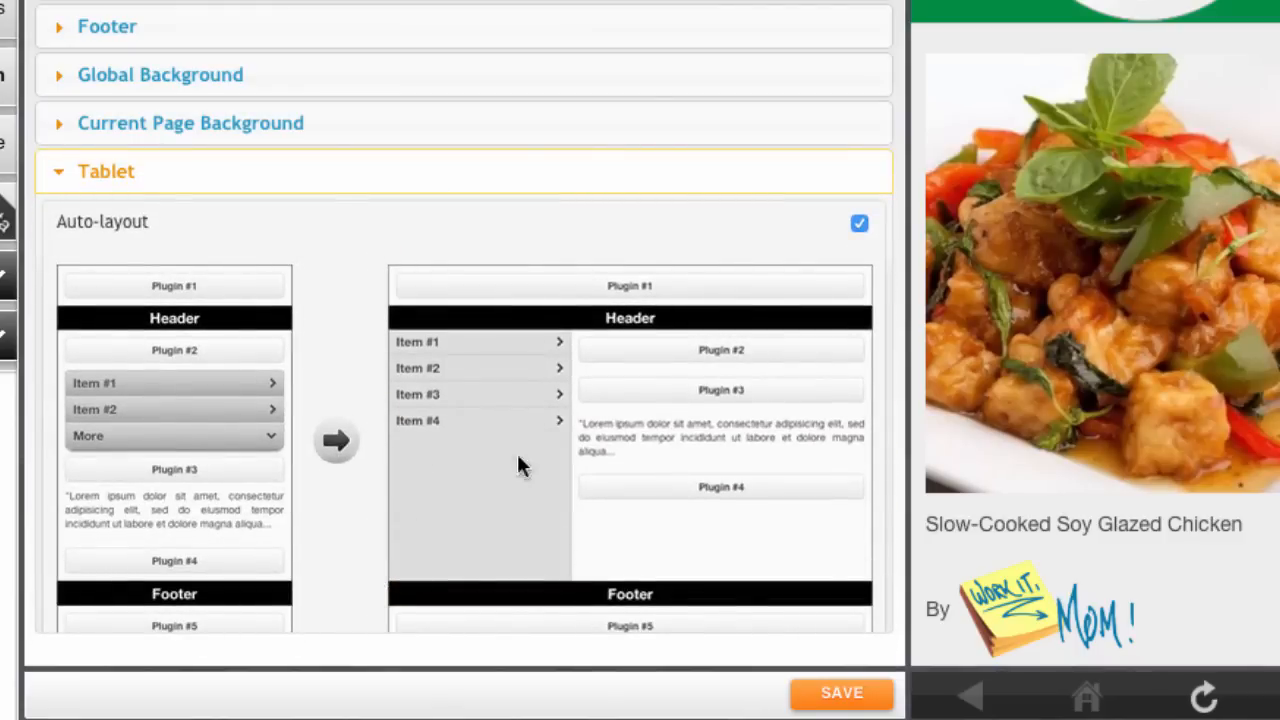
{"action": "left_click", "coordinate": [859, 223]}
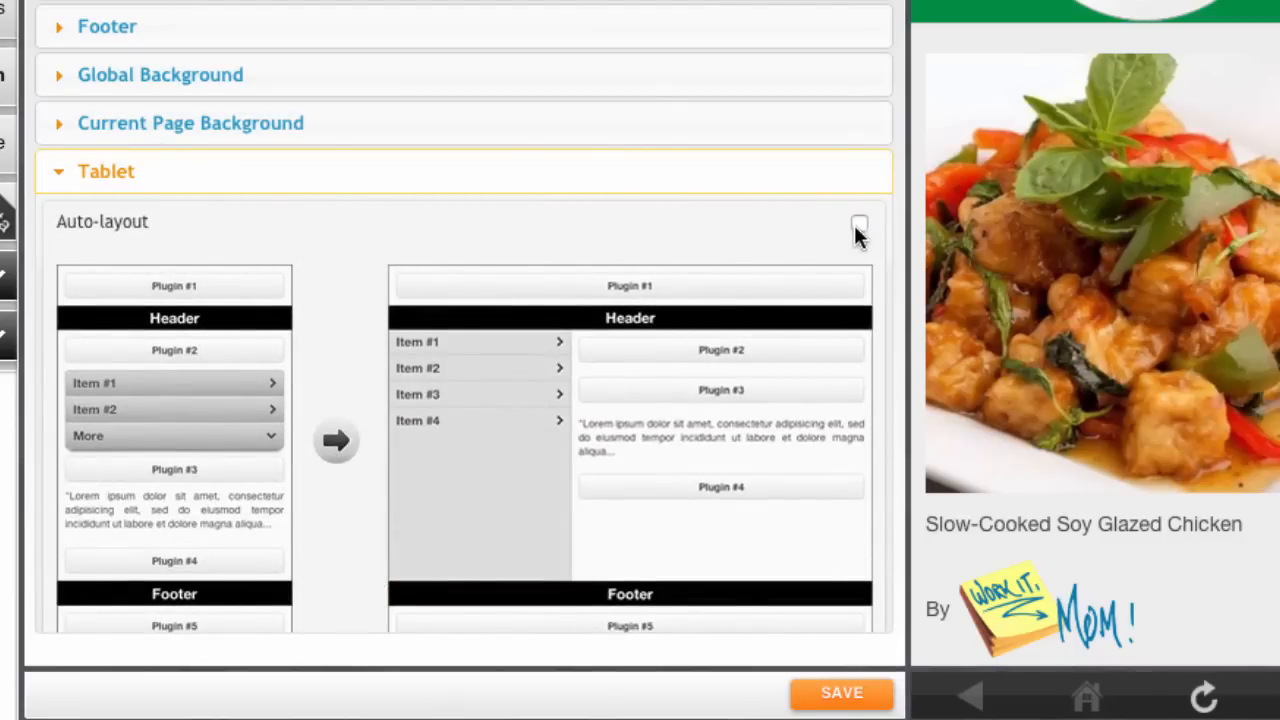
{"action": "mouse_move", "coordinate": [840, 237]}
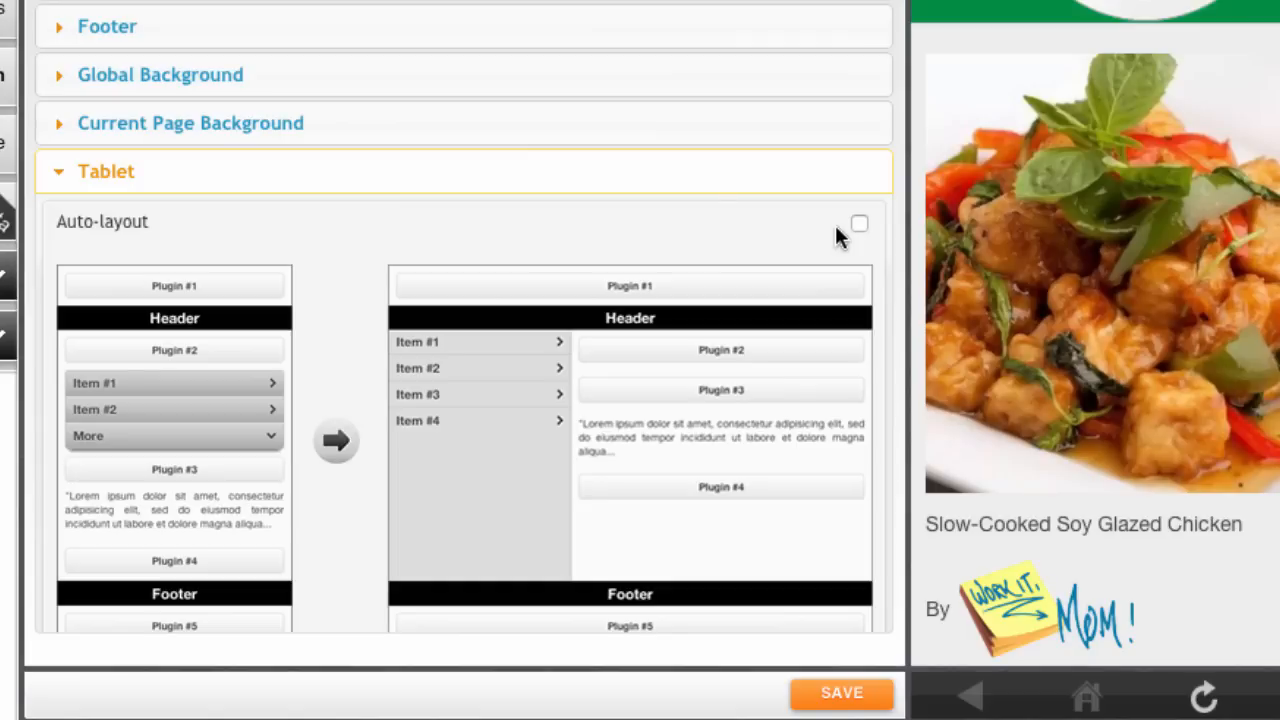
{"action": "mouse_move", "coordinate": [860, 227]}
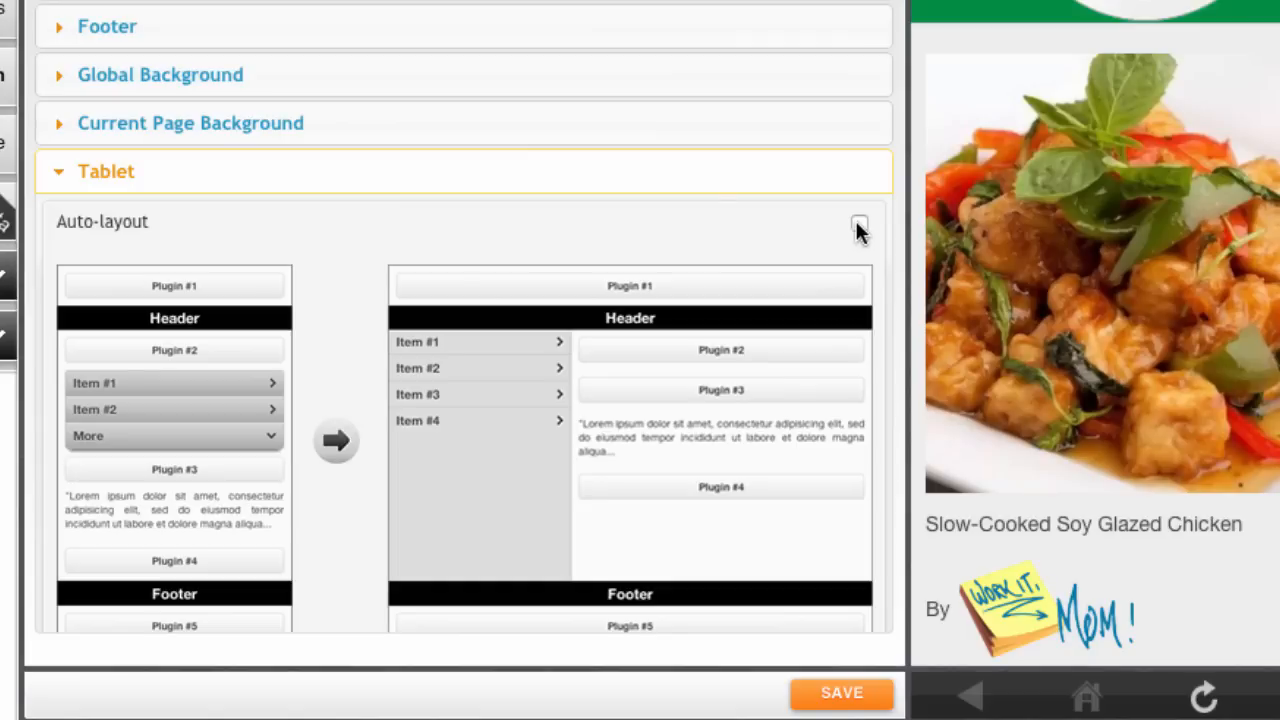
{"action": "left_click", "coordinate": [859, 223]}
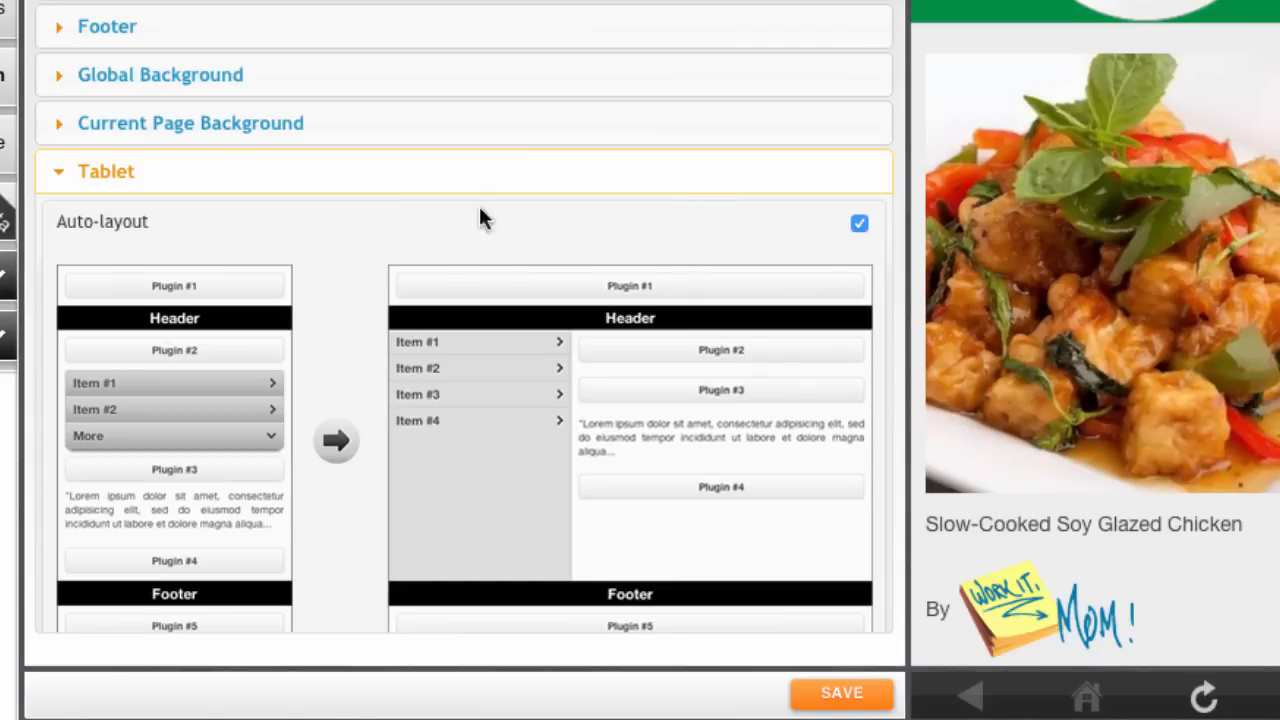
{"action": "mouse_move", "coordinate": [230, 543]}
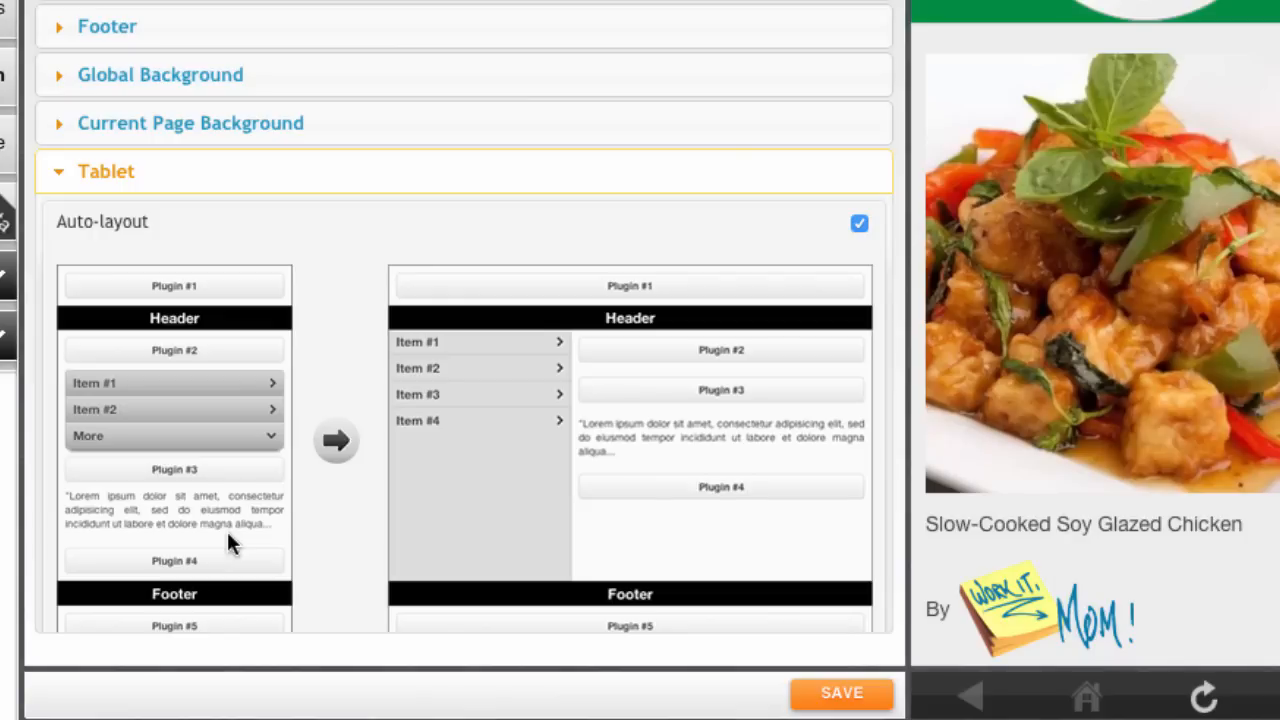